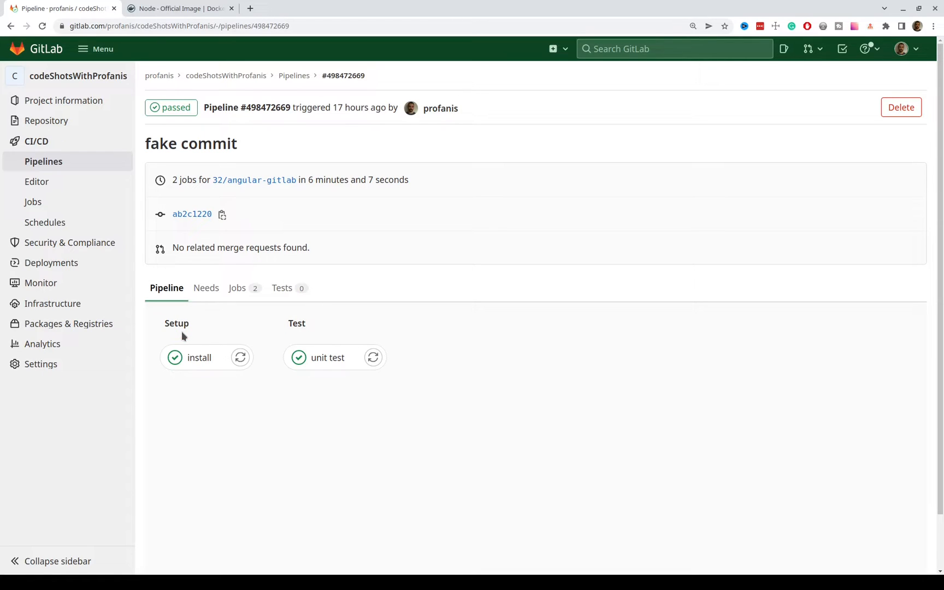
pyautogui.moveTo(183, 324)
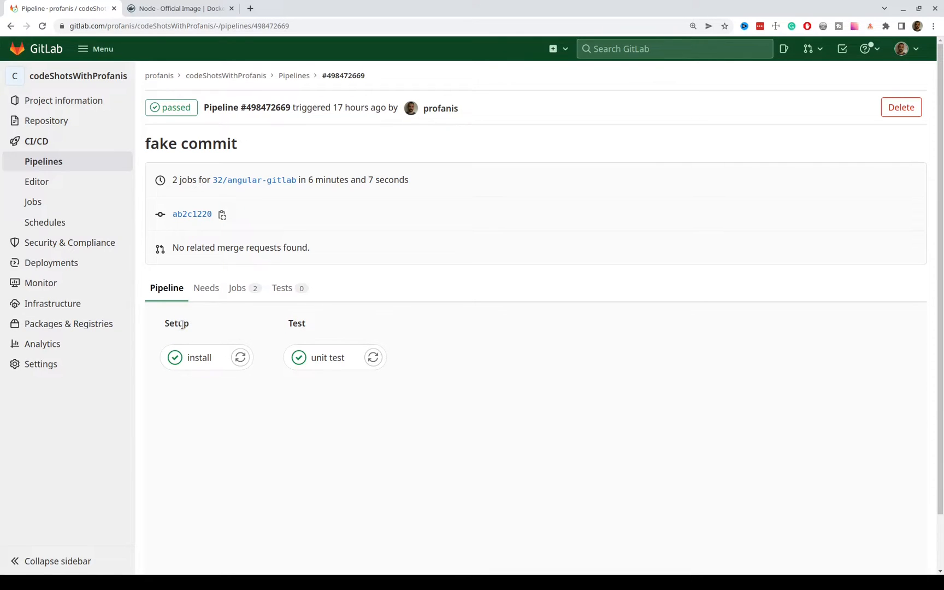
pyautogui.moveTo(198, 357)
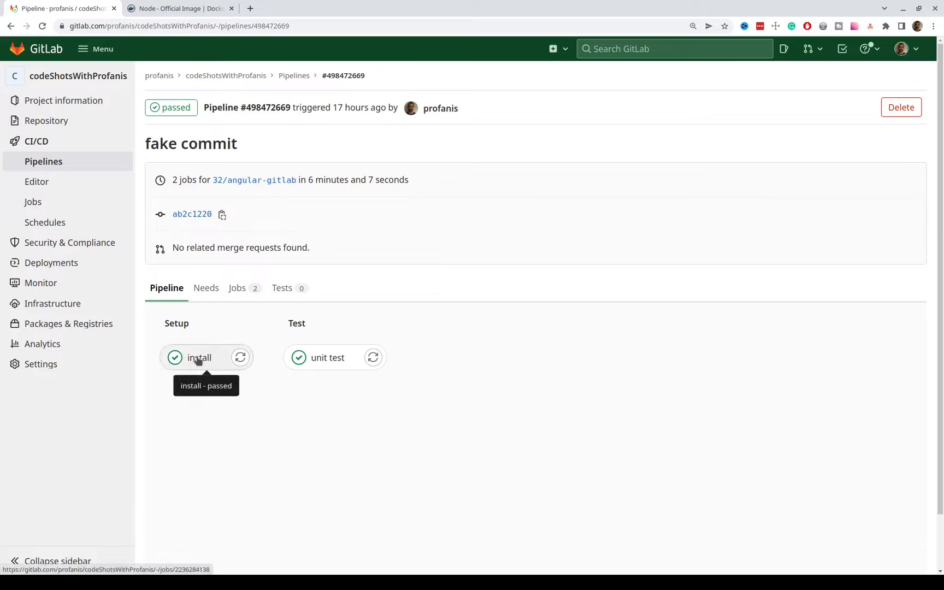
pyautogui.moveTo(337, 329)
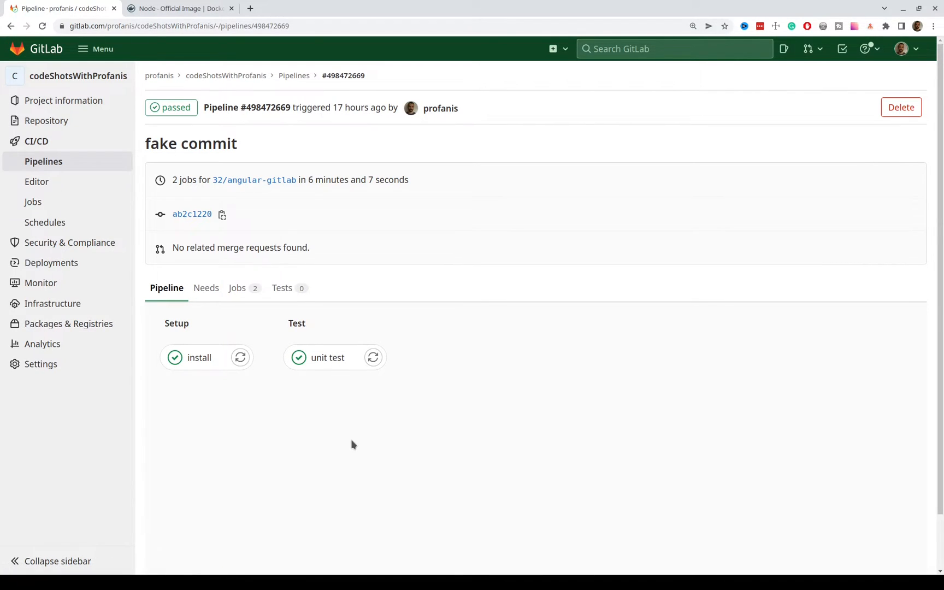
pyautogui.moveTo(339, 419)
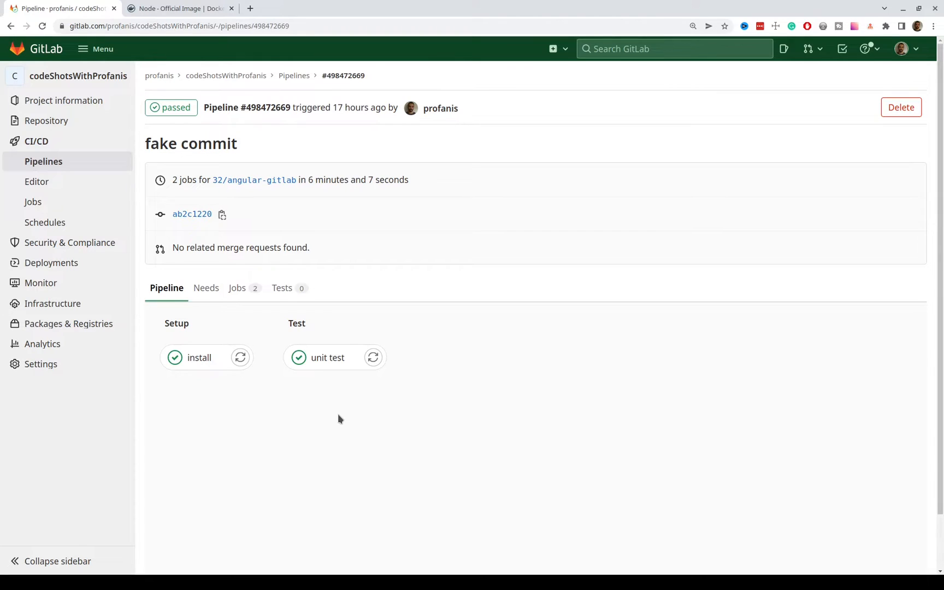
pyautogui.moveTo(373, 376)
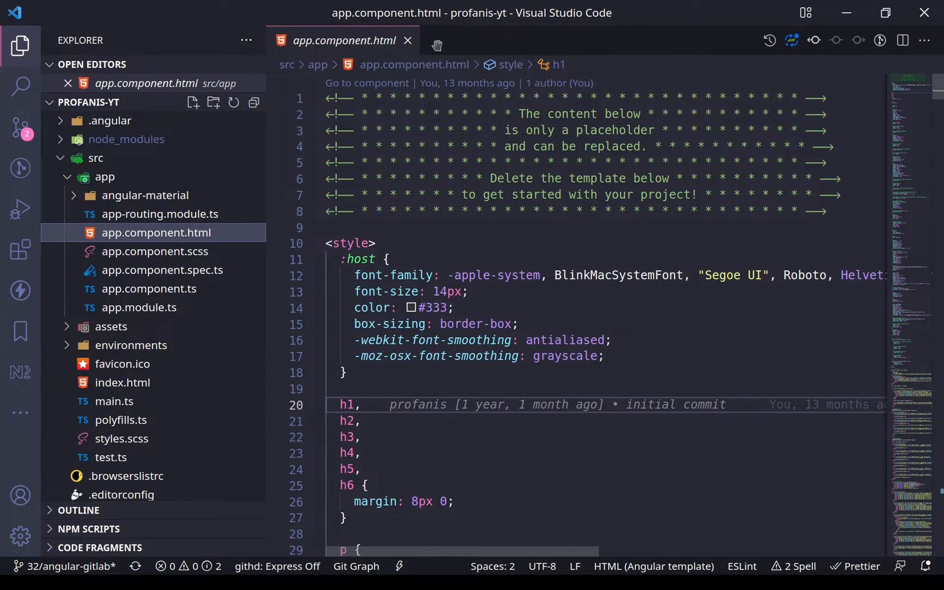
pyautogui.moveTo(447, 235)
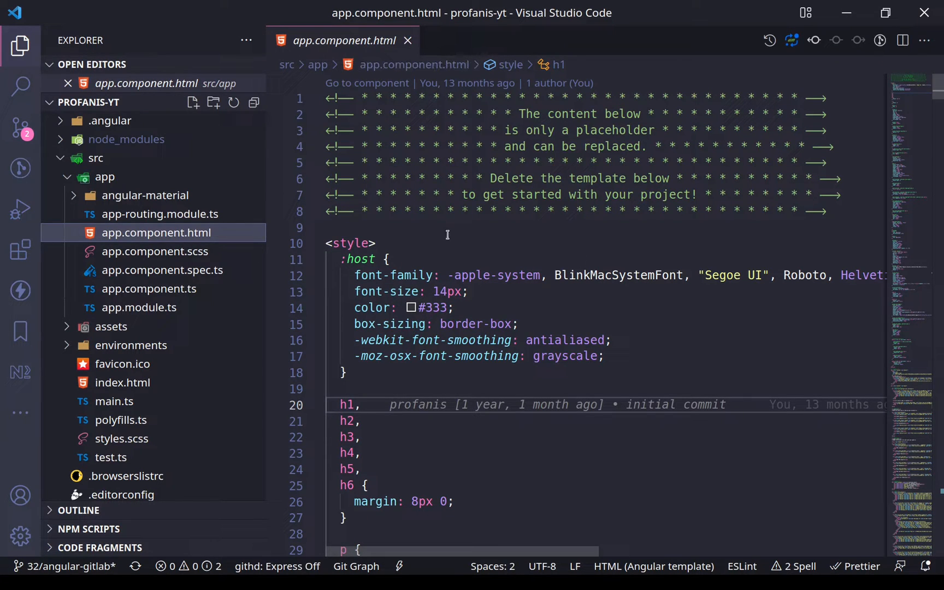
# Open app.component.spec.ts from src/app in the Explorer.
pyautogui.click(162, 270)
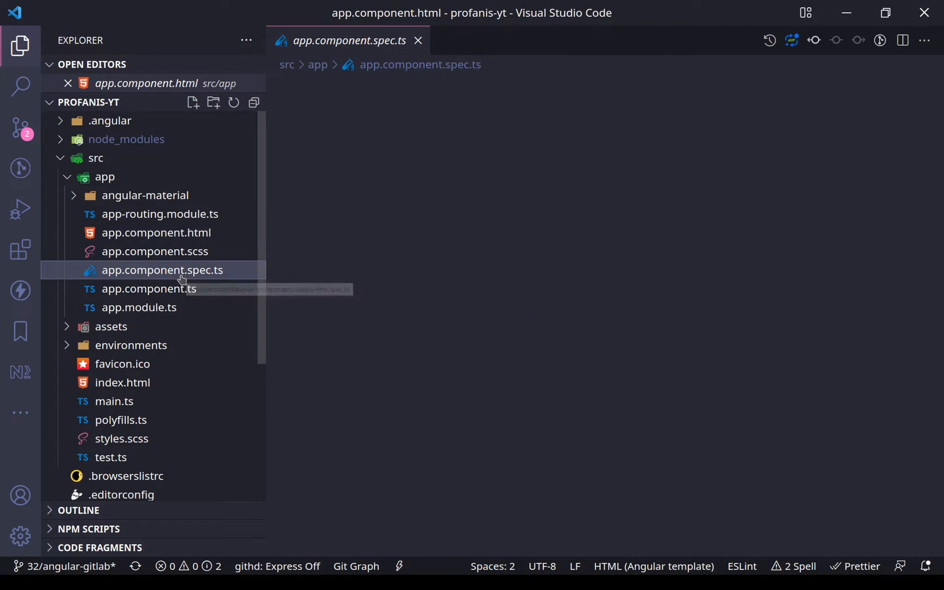
pyautogui.click(418, 40)
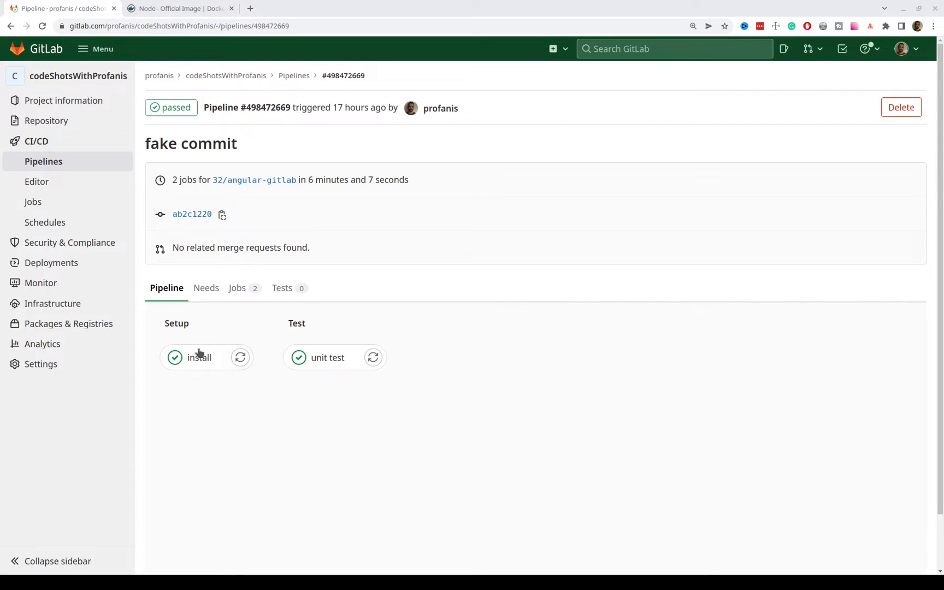
pyautogui.moveTo(257, 460)
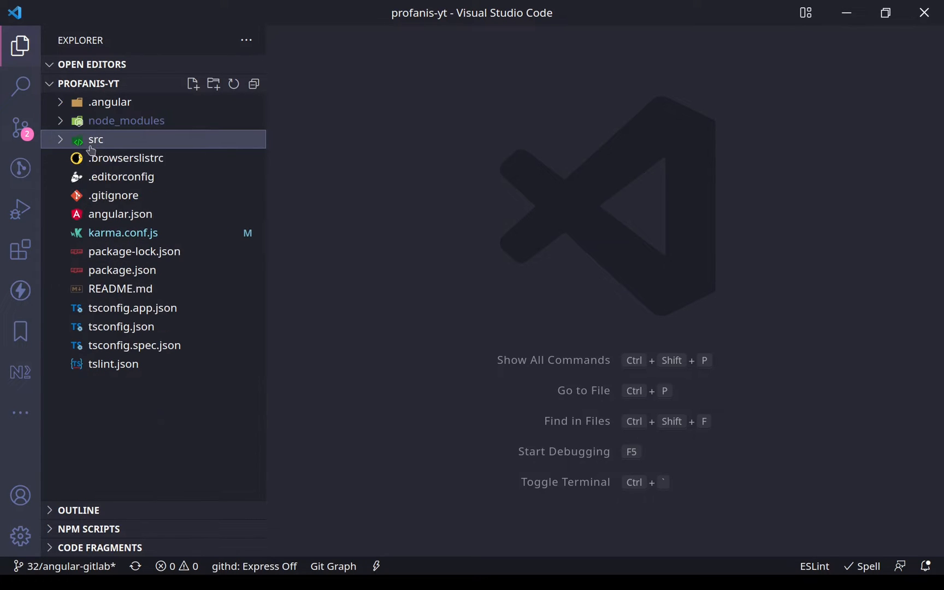
pyautogui.moveTo(142, 438)
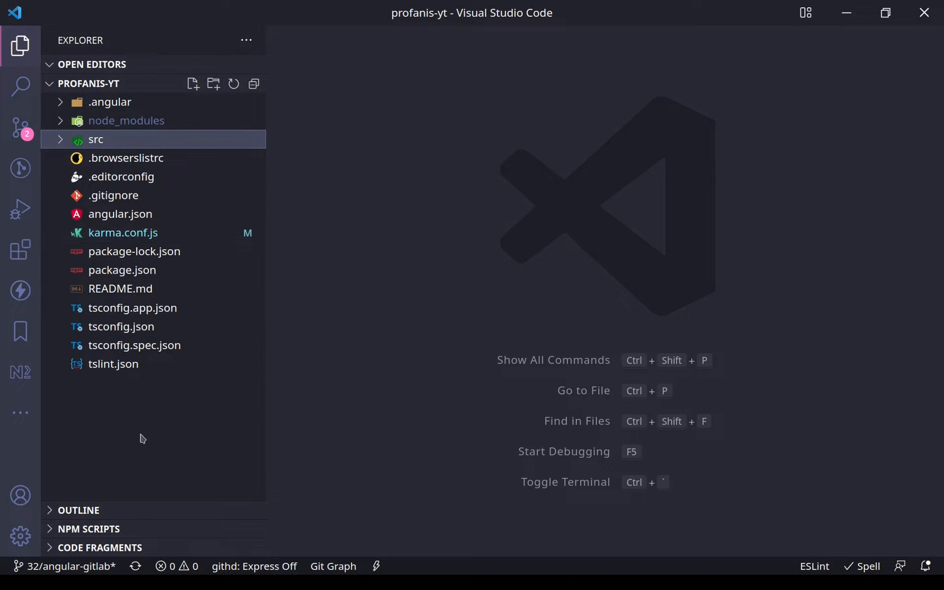
# Create a new root-level file in the Explorer and name it .gitlab-ci.
pyautogui.rightClick(95, 139)
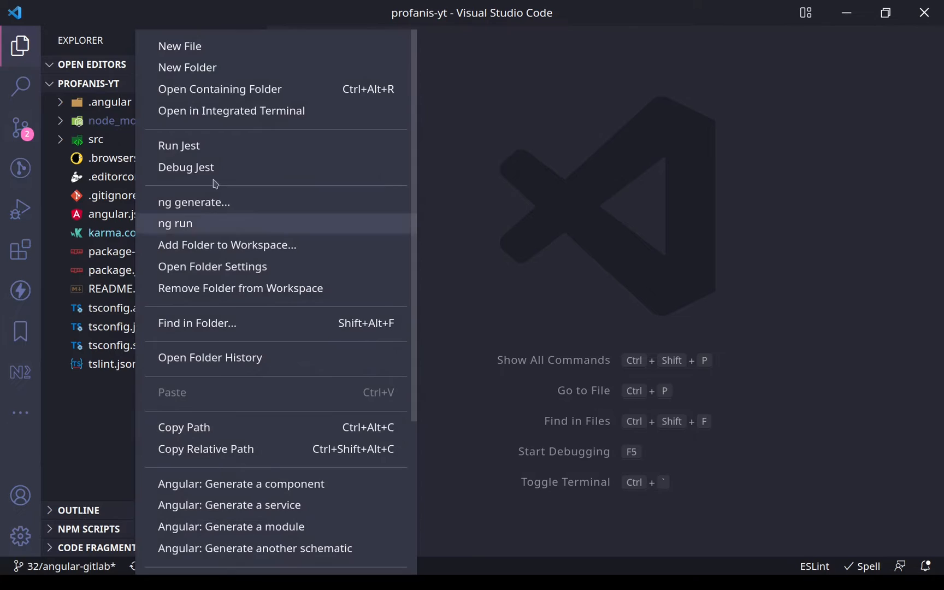
pyautogui.click(179, 46)
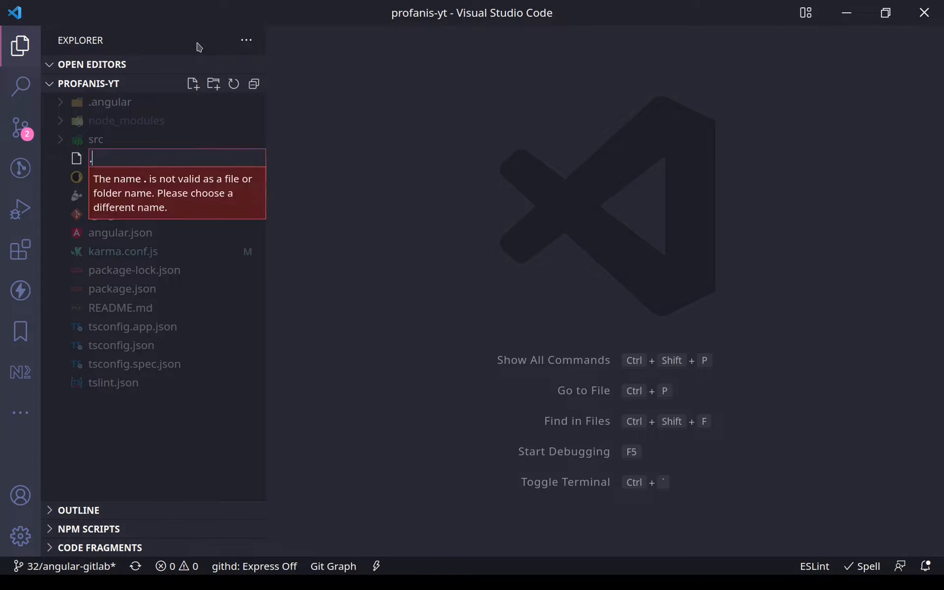
pyautogui.write('.gitlab-ci')
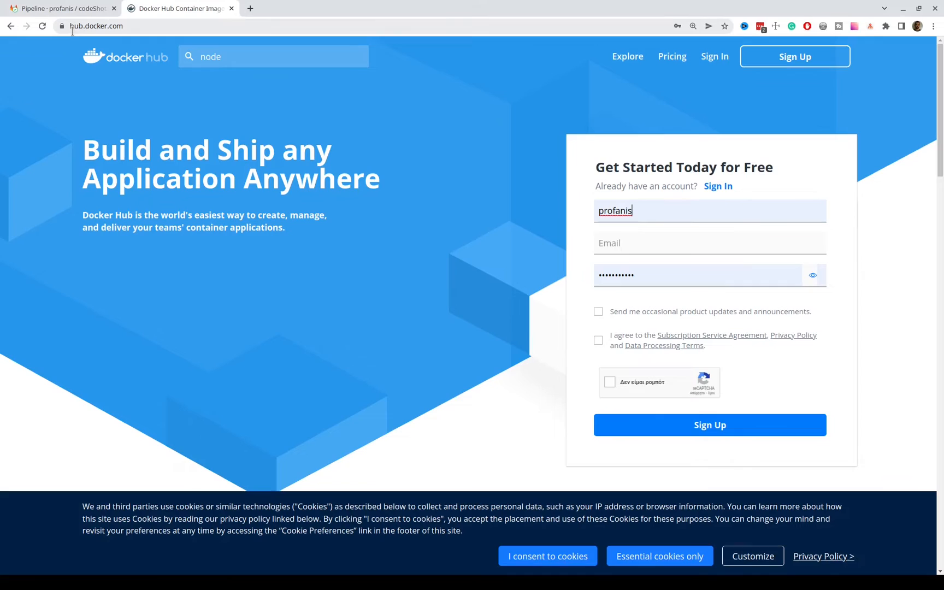
# Open the official node image on Docker Hub and filter its tags by 16.14.2 to find bullseye.
pyautogui.click(272, 56)
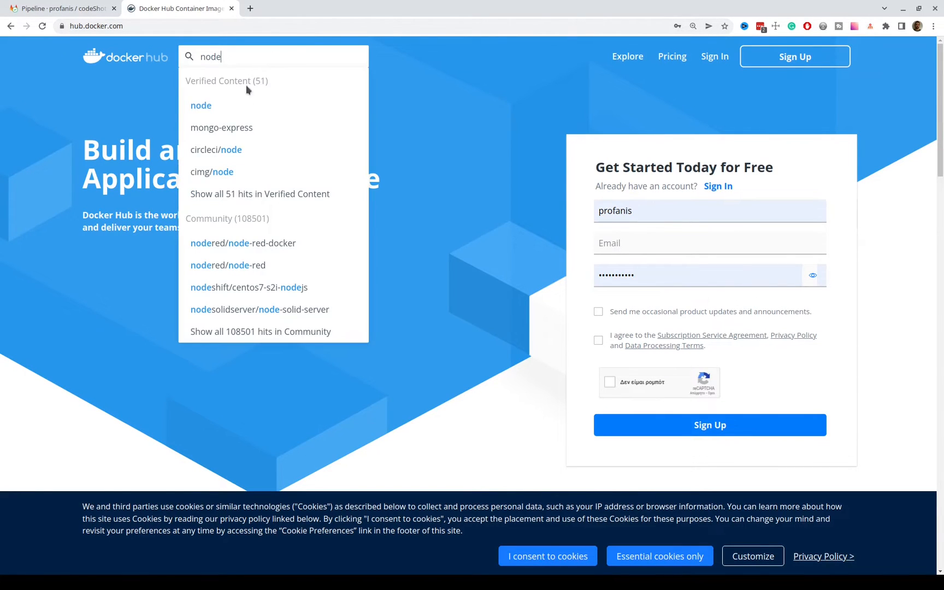
pyautogui.click(201, 105)
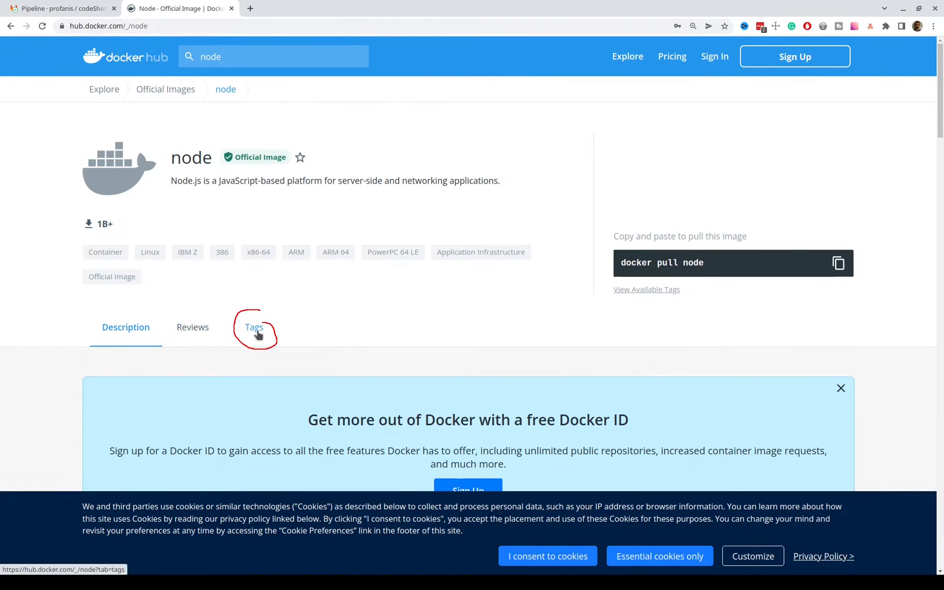
pyautogui.click(252, 326)
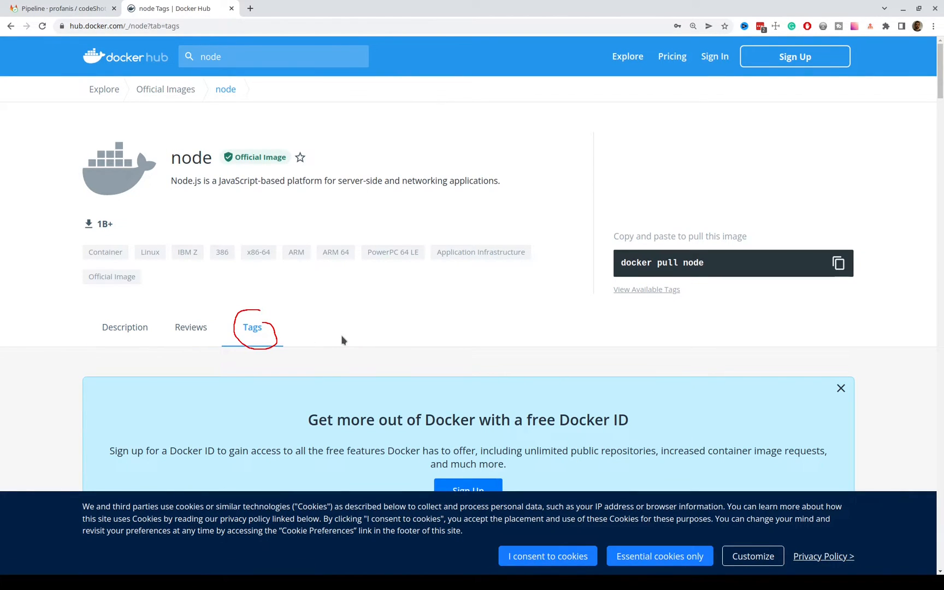
pyautogui.scroll(-3)
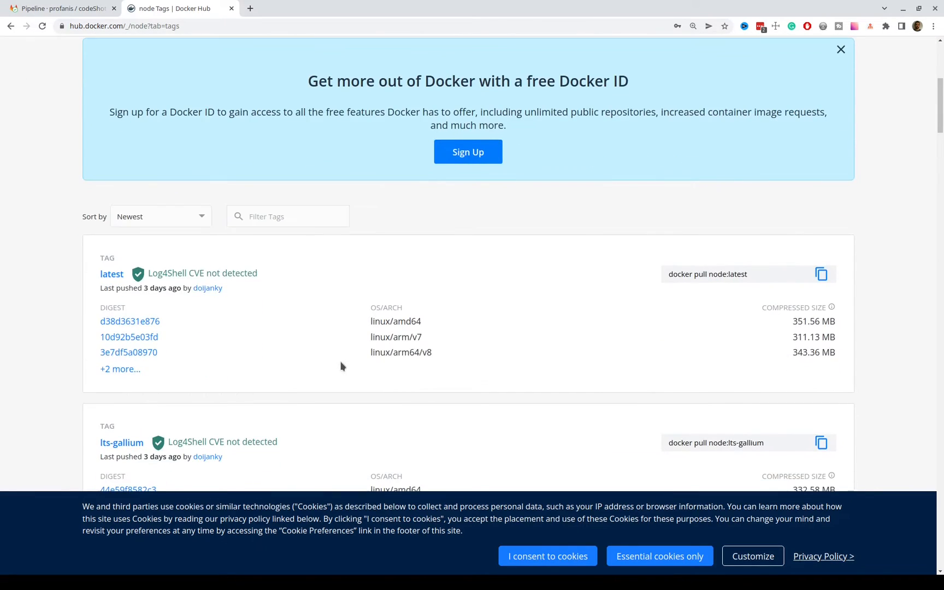
pyautogui.scroll(-3)
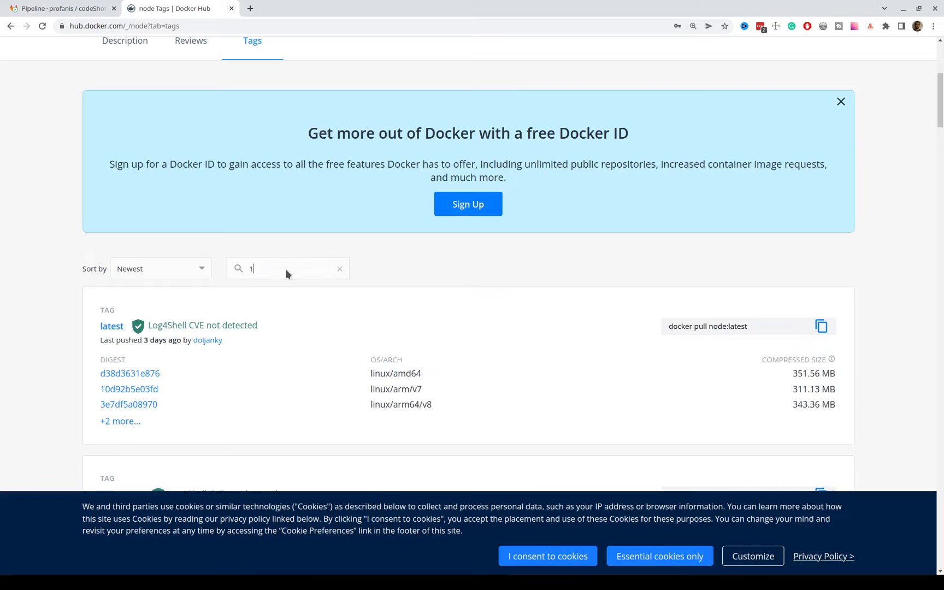
pyautogui.write('16.14.2')
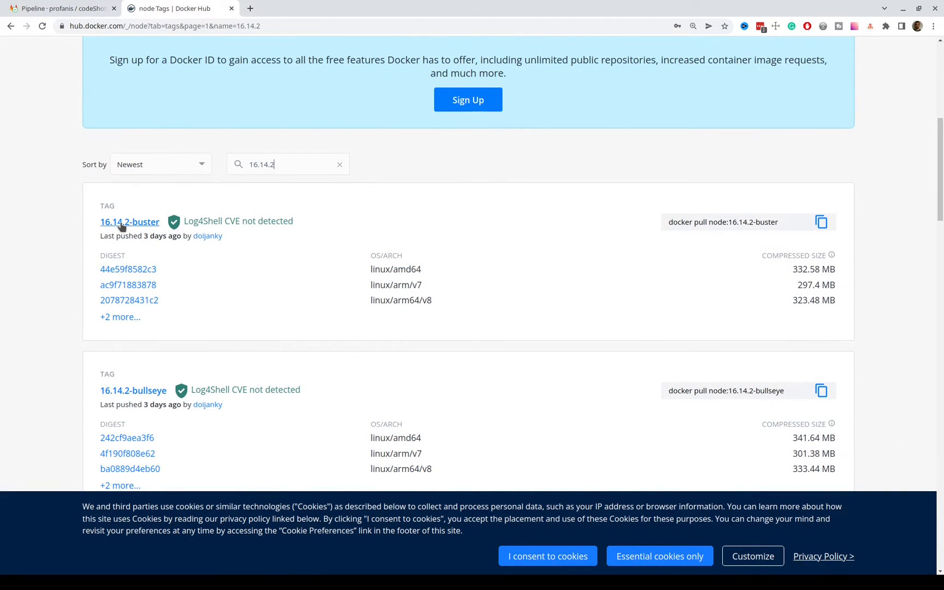
pyautogui.moveTo(134, 390)
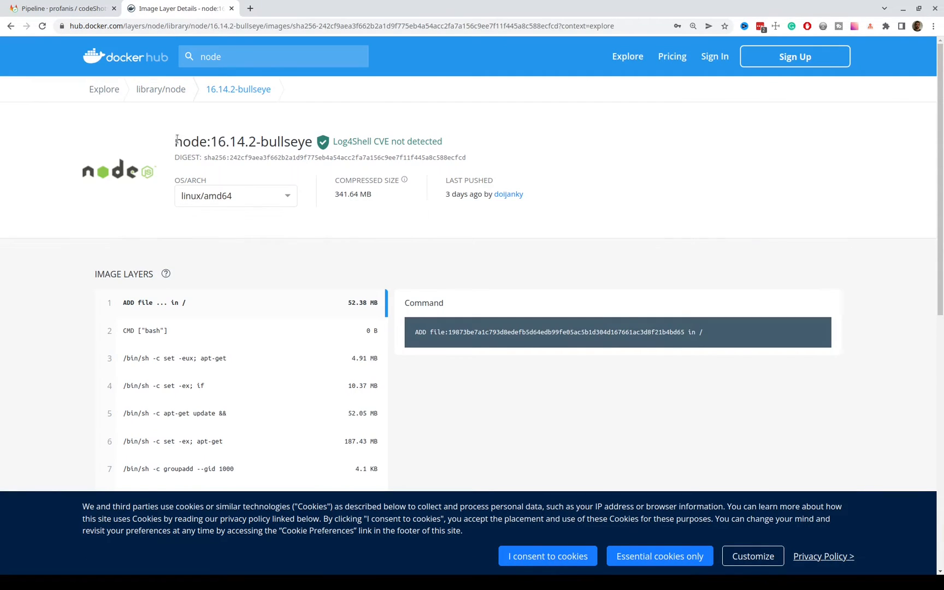
pyautogui.rightClick(243, 142)
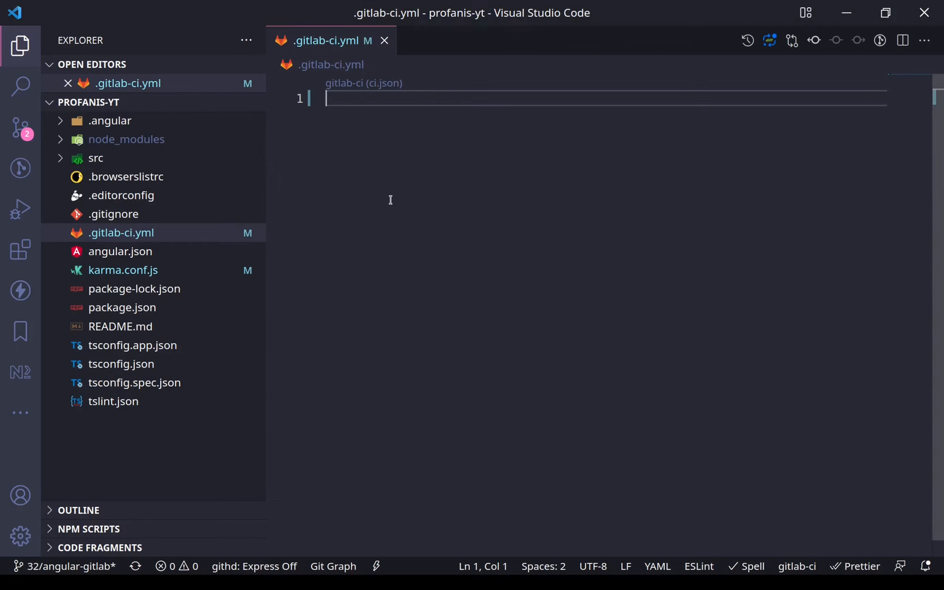
# Write 'image: node:16.14.2-bullseye' and a stages: list into .gitlab-ci.yml.
pyautogui.write('image: node:16.14.2-bullseye')
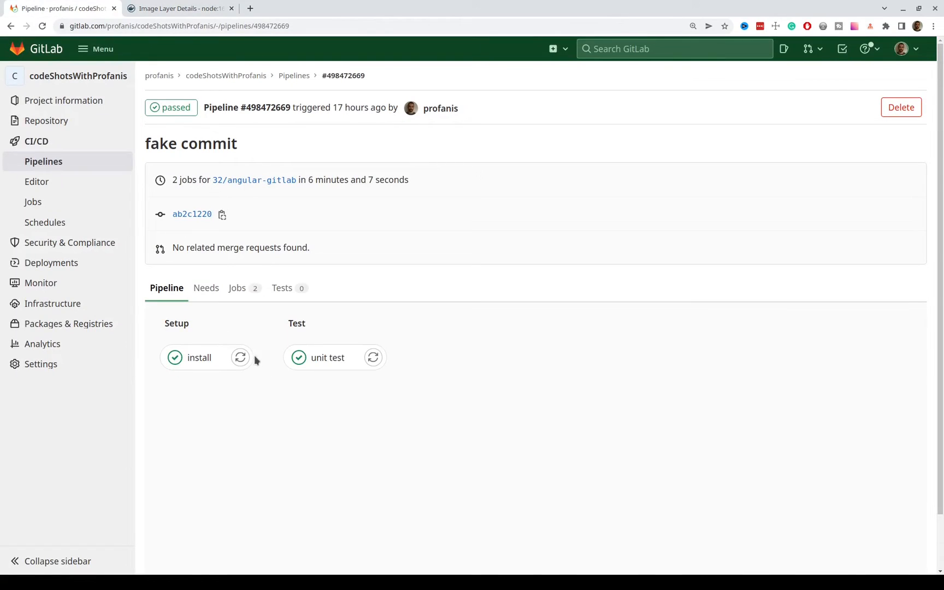
pyautogui.doubleClick(177, 324)
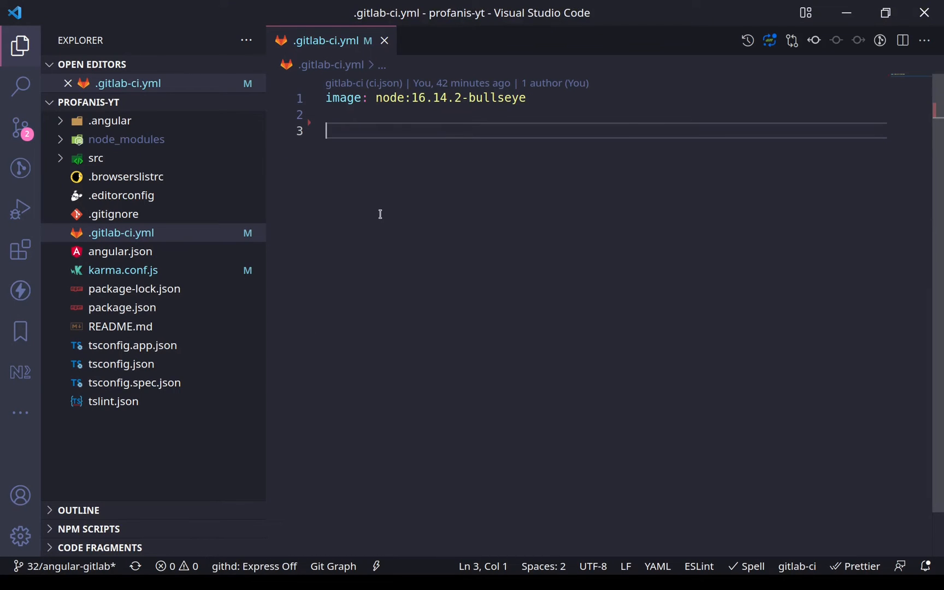
pyautogui.write('stages:')
pyautogui.write('in')
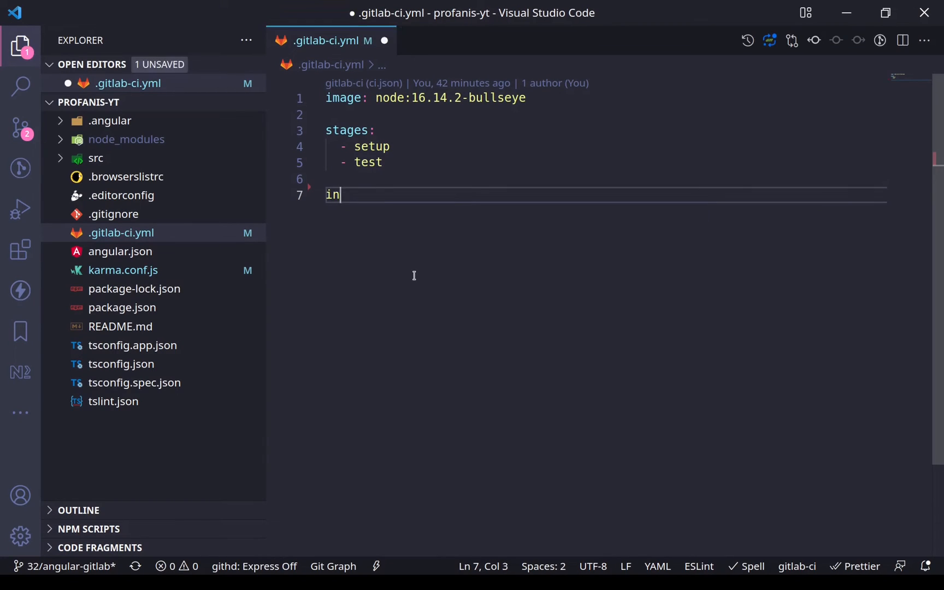
# Define the install job with 'stage: setup' and a script running '- npm ci'.
pyautogui.write('stall:')
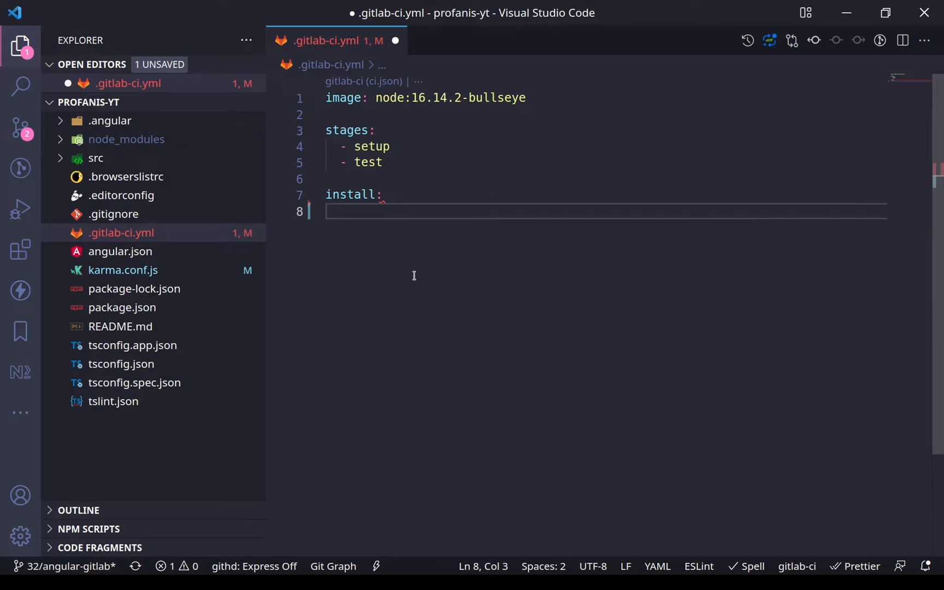
pyautogui.write('stage:')
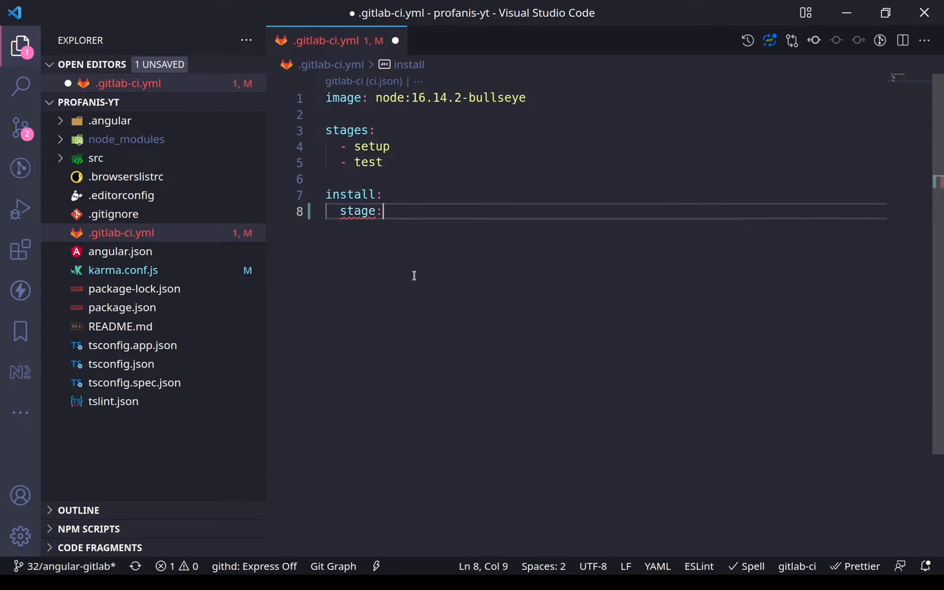
pyautogui.write('setup')
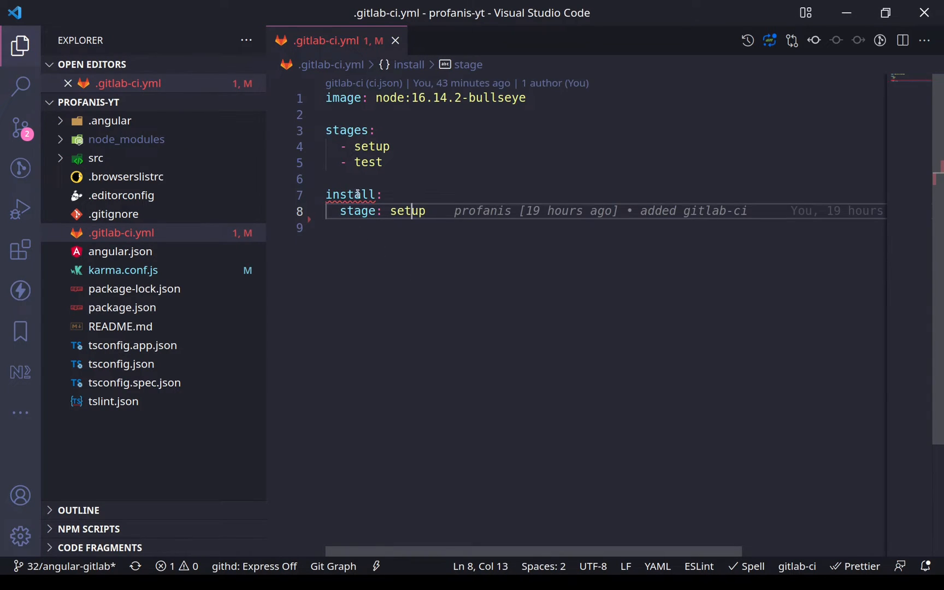
pyautogui.moveTo(353, 194)
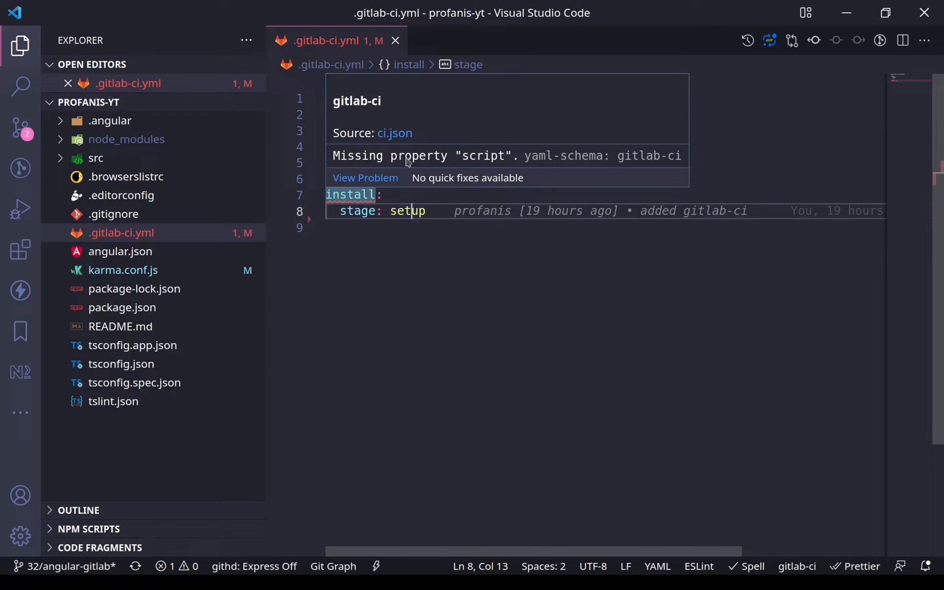
pyautogui.click(425, 211)
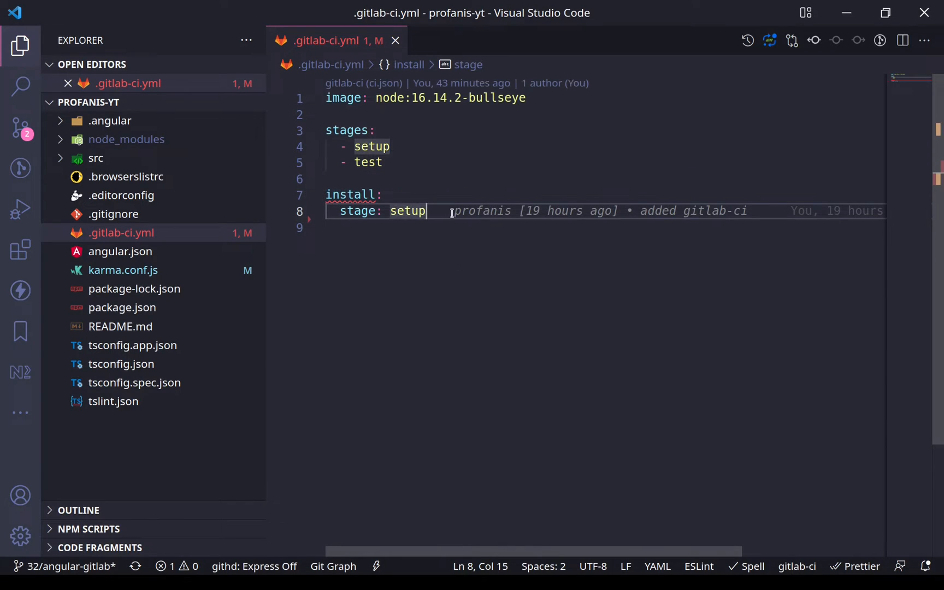
pyautogui.write('script:')
pyautogui.write('-')
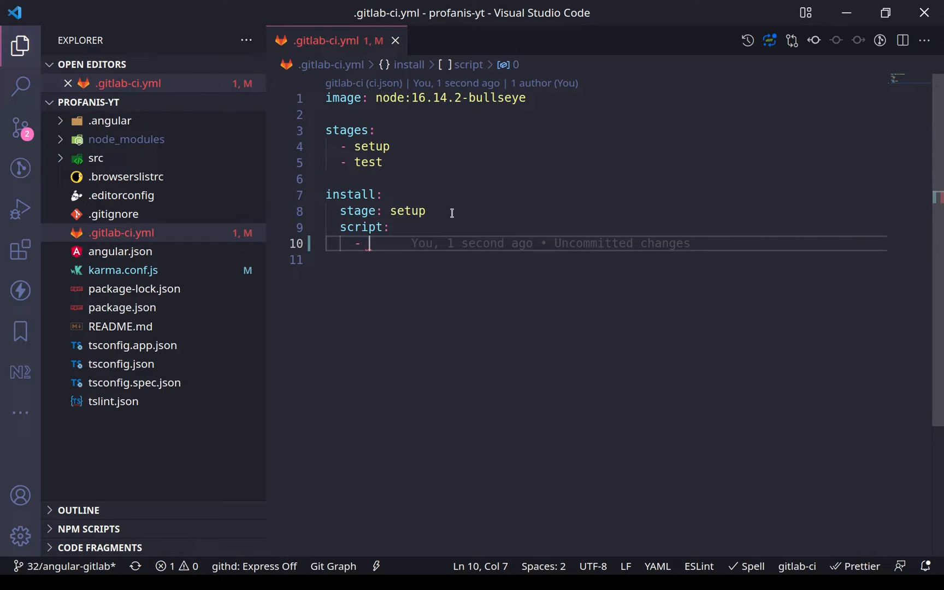
pyautogui.write('npm ci')
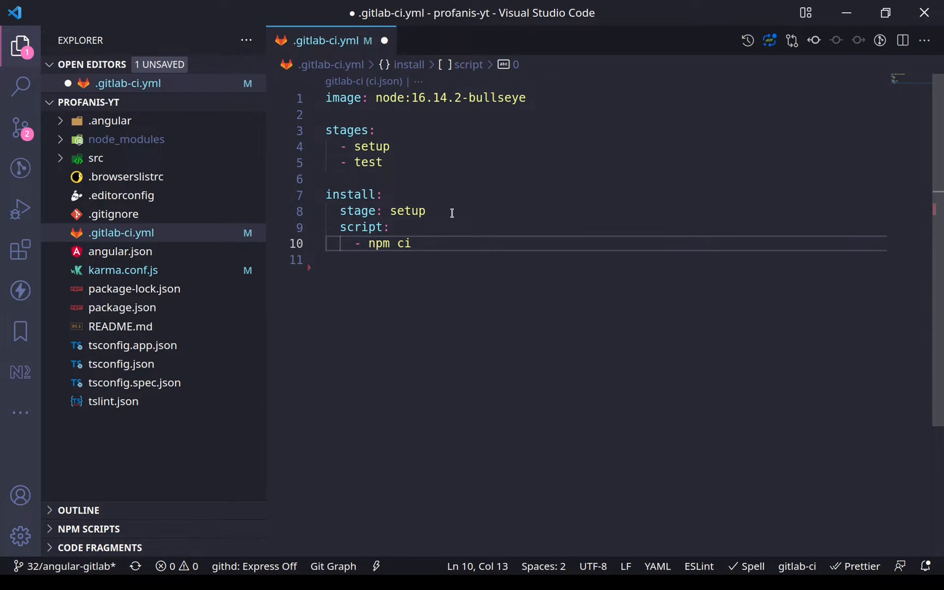
pyautogui.press('Backspace')
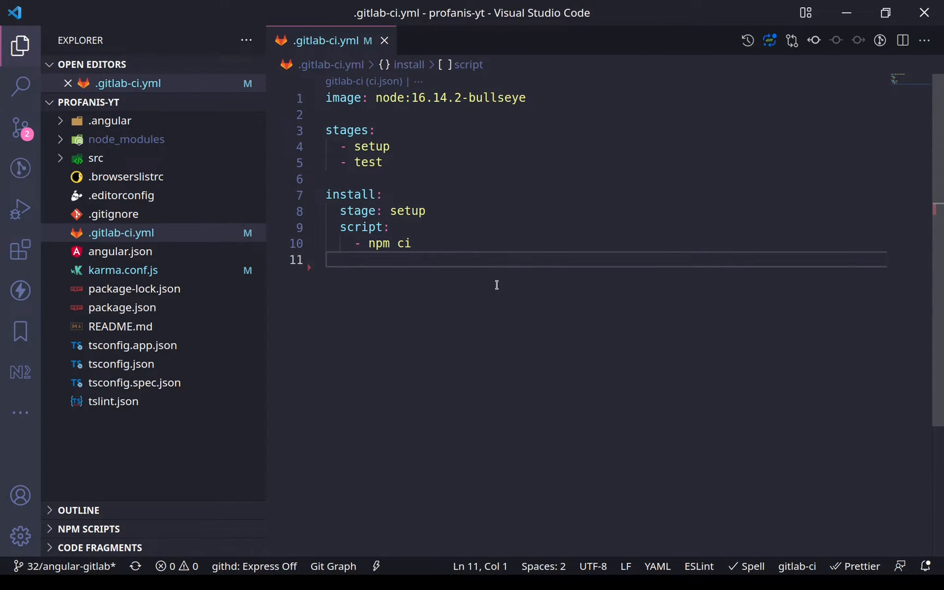
pyautogui.press('ctrl+`')
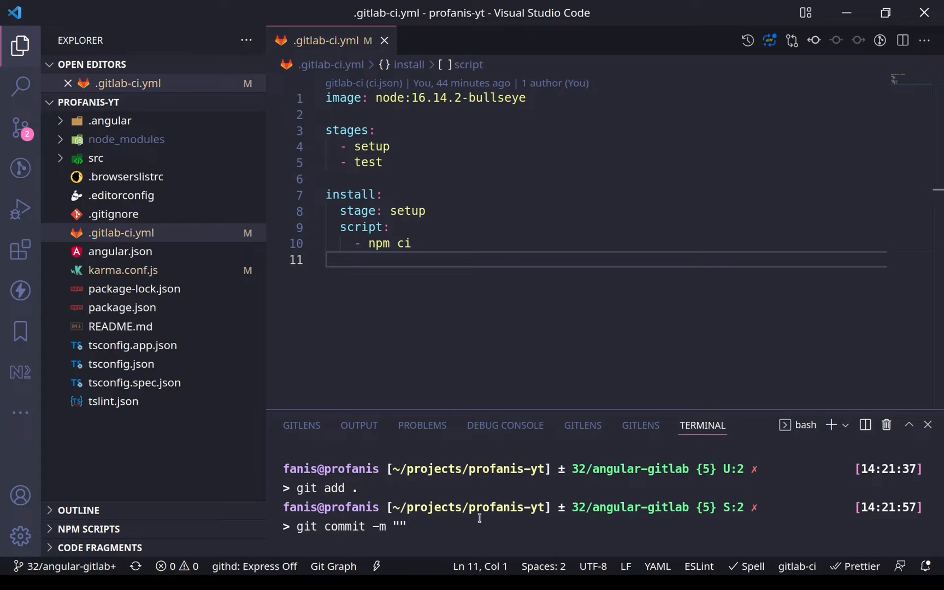
# Run the git commit of the install job configuration in the terminal.
pyautogui.press('Return')
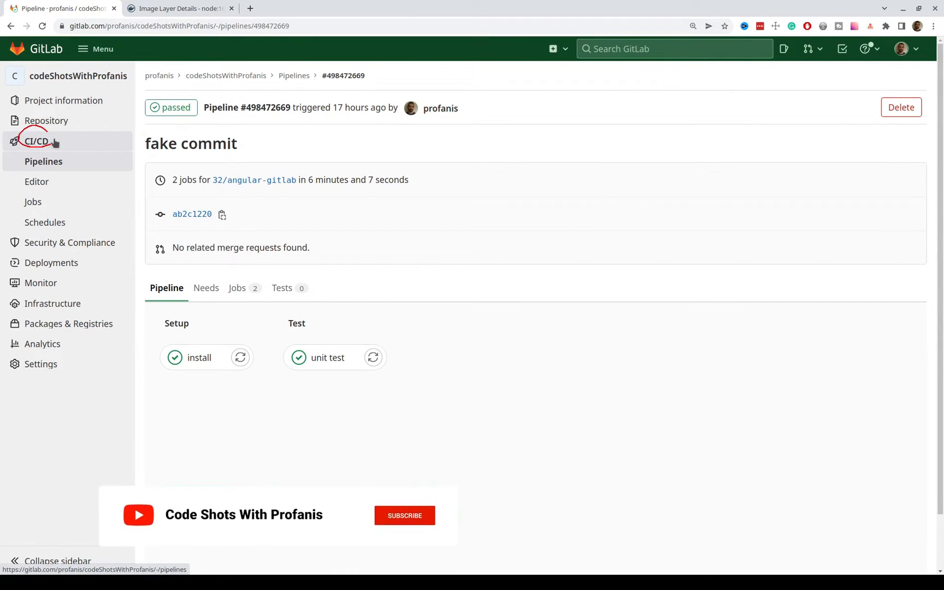
# Open the running 'gitlab install job' pipeline from CI/CD > Pipelines and view the install job log.
pyautogui.click(404, 514)
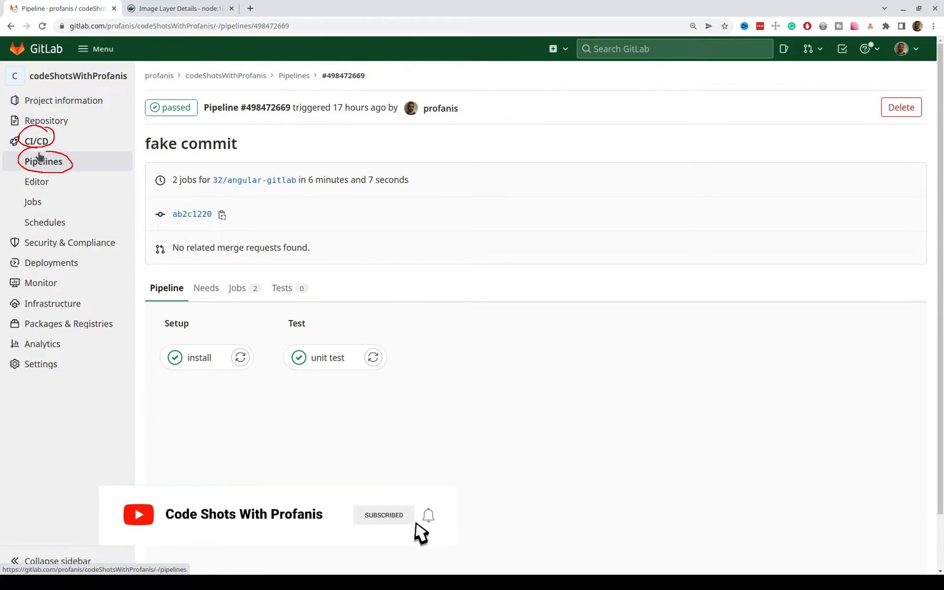
pyautogui.click(43, 161)
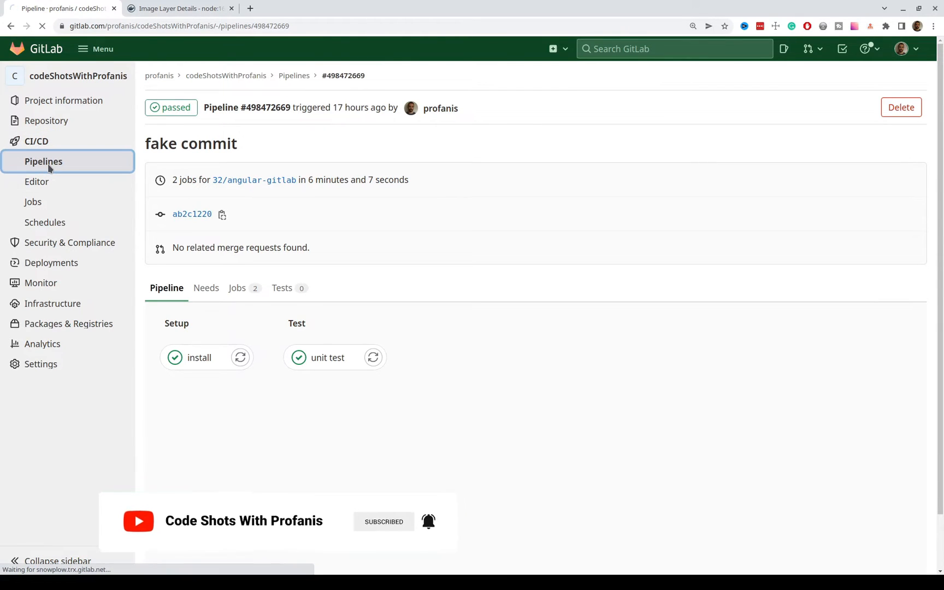
pyautogui.click(43, 161)
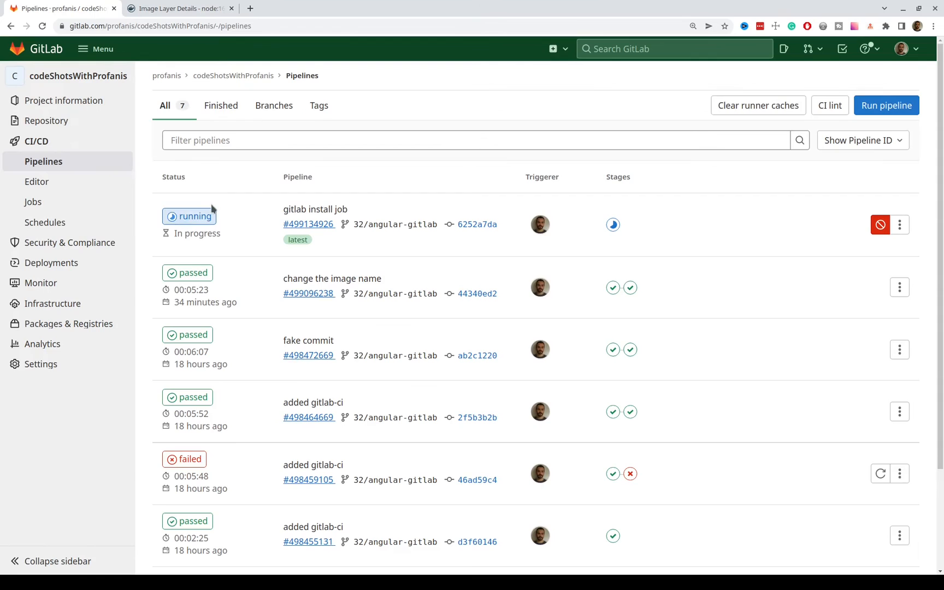
pyautogui.moveTo(280, 219)
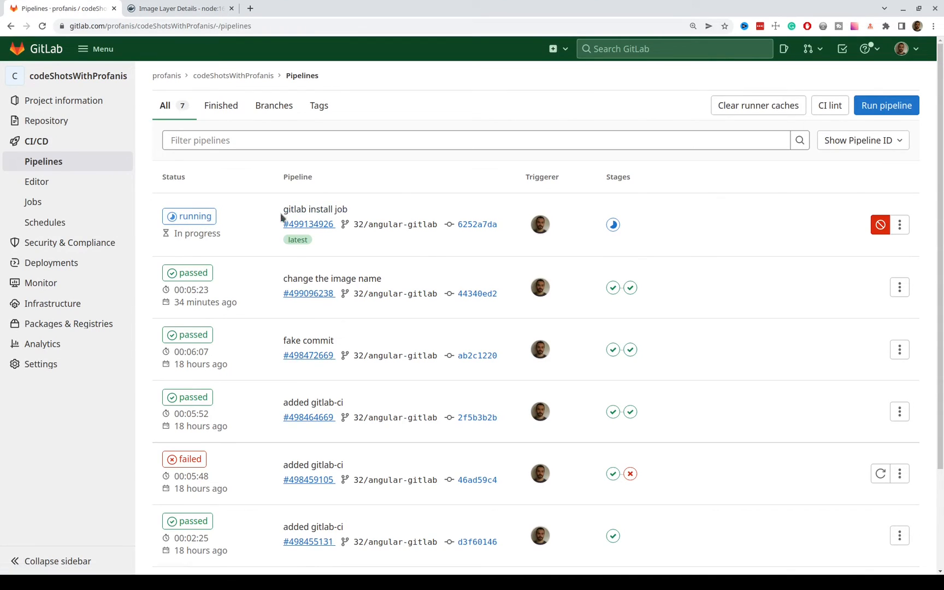
pyautogui.moveTo(315, 209)
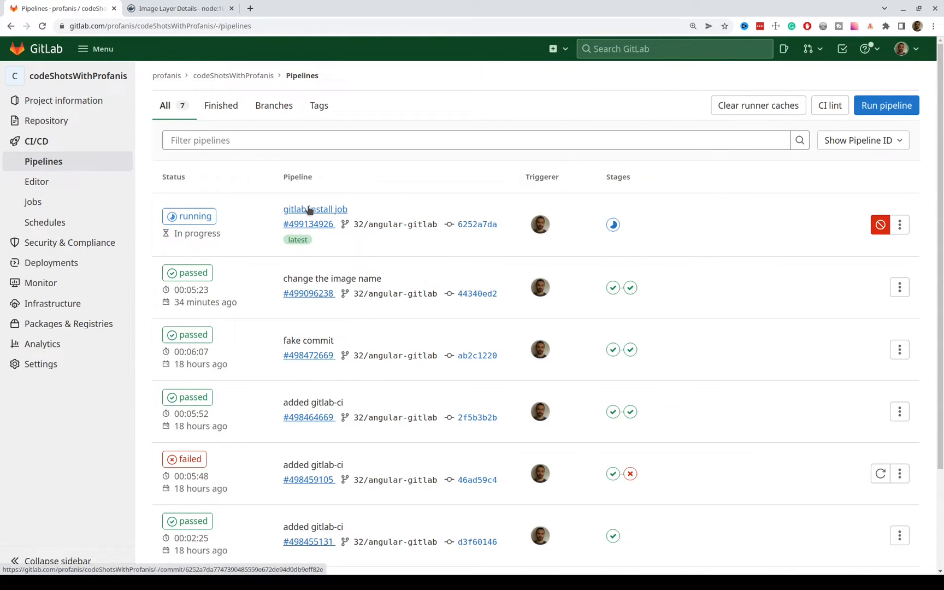
pyautogui.moveTo(224, 218)
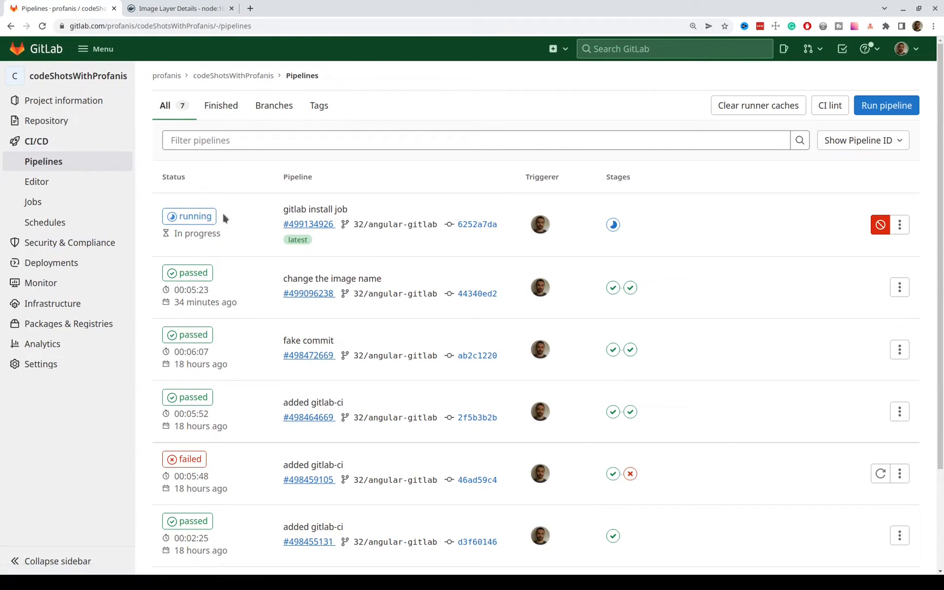
pyautogui.moveTo(296, 174)
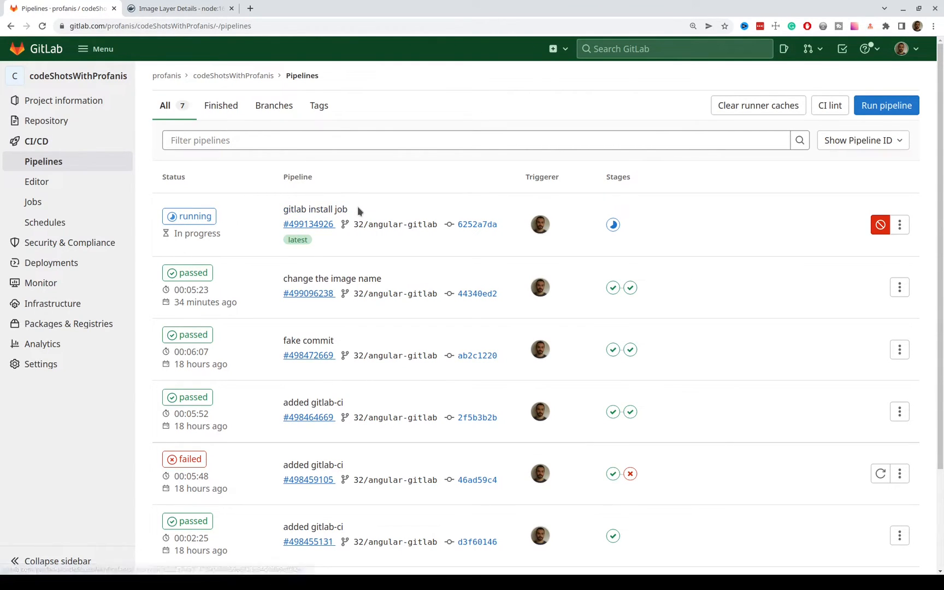
pyautogui.moveTo(309, 224)
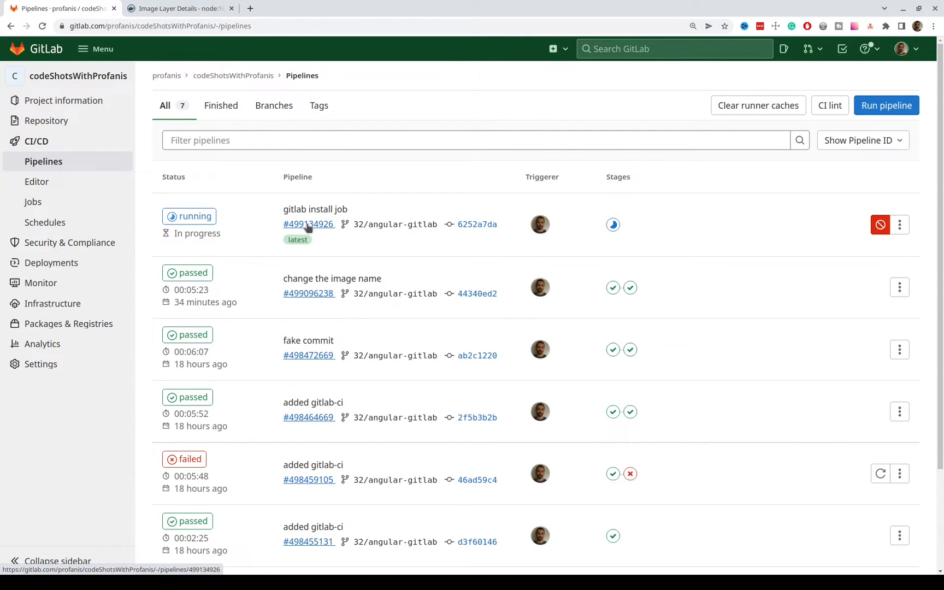
pyautogui.moveTo(395, 224)
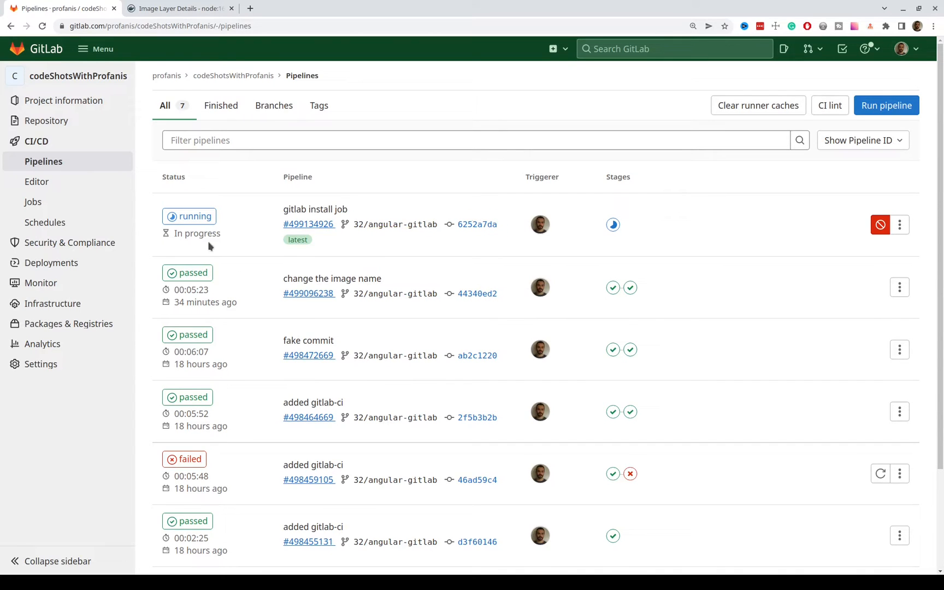
pyautogui.click(189, 216)
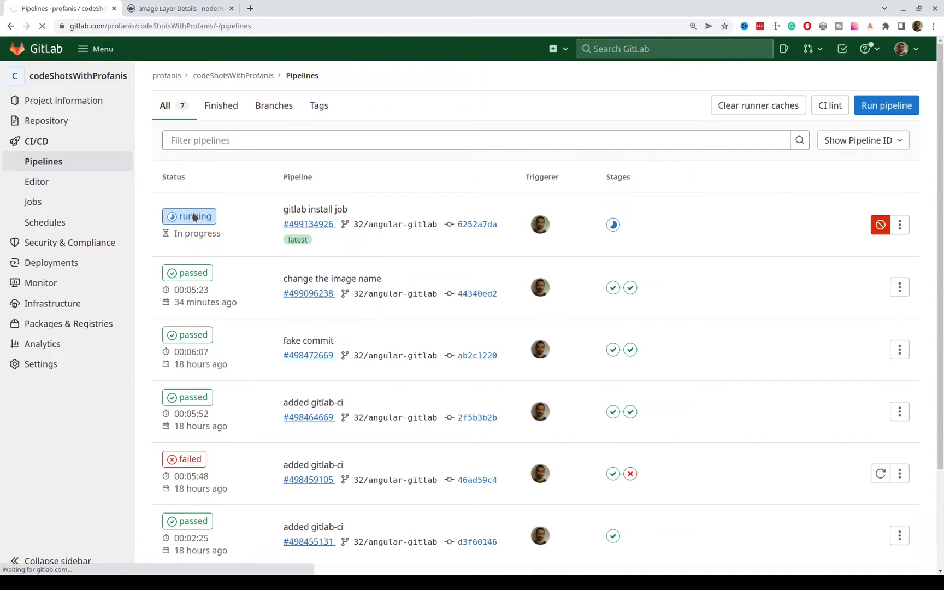
pyautogui.click(308, 224)
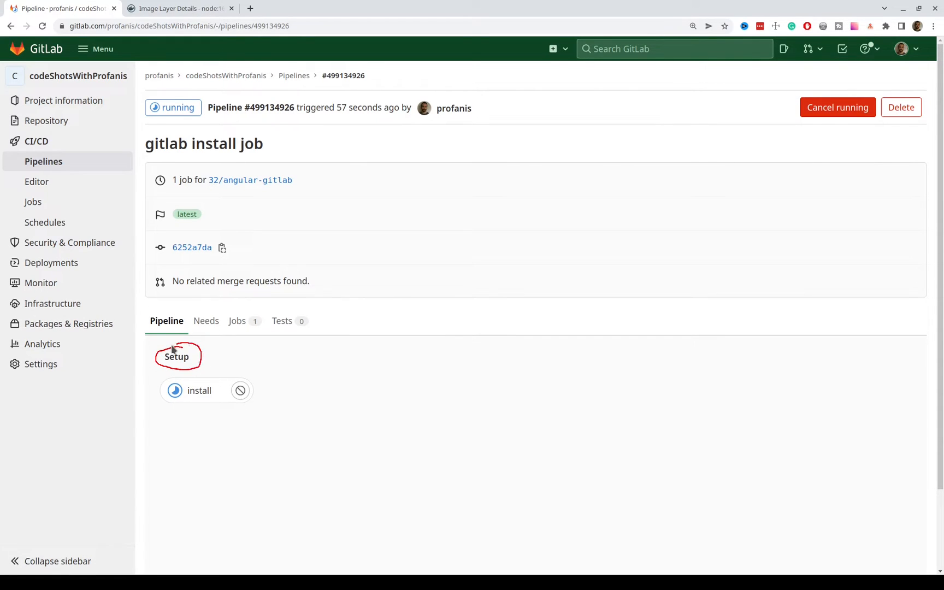
pyautogui.moveTo(199, 390)
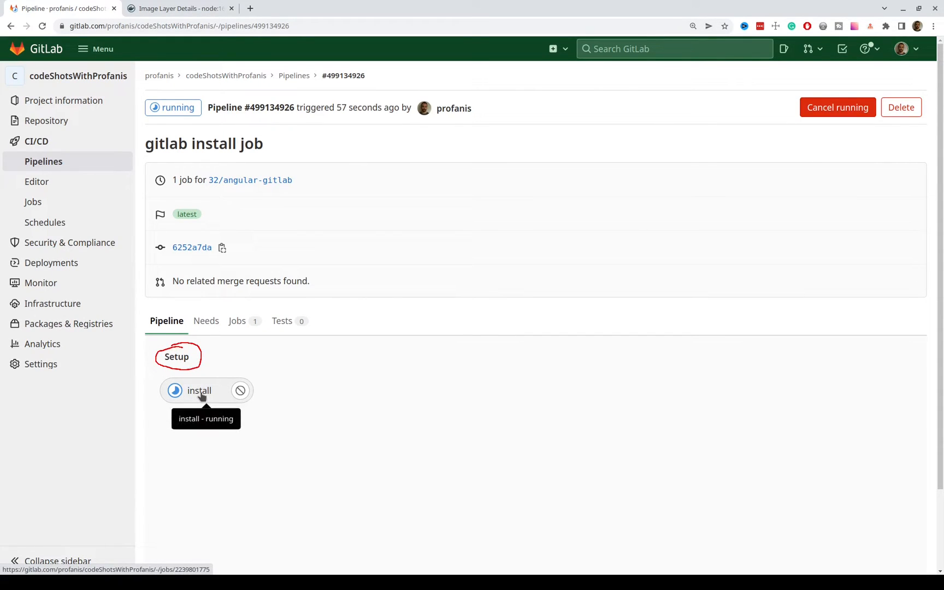
pyautogui.click(199, 390)
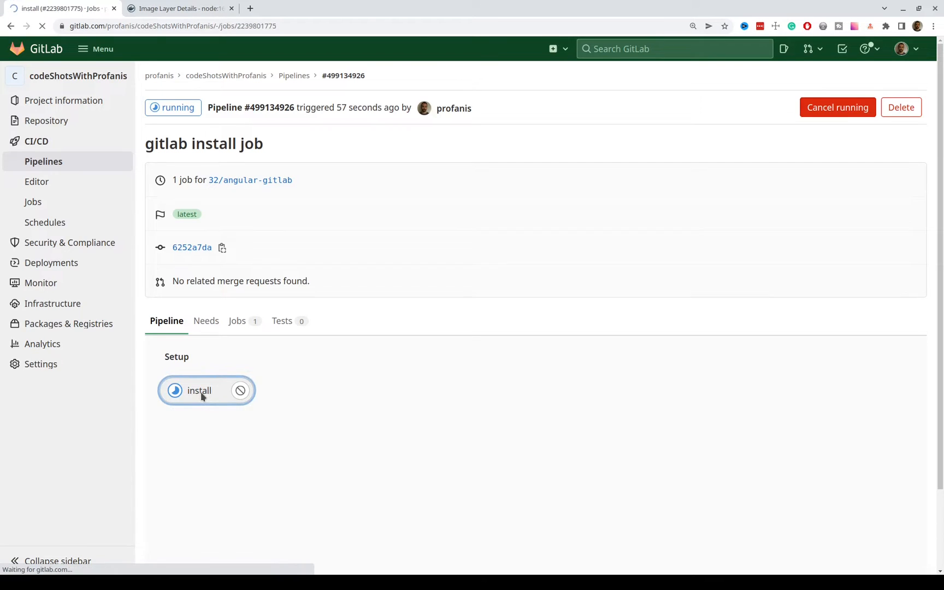
pyautogui.click(199, 390)
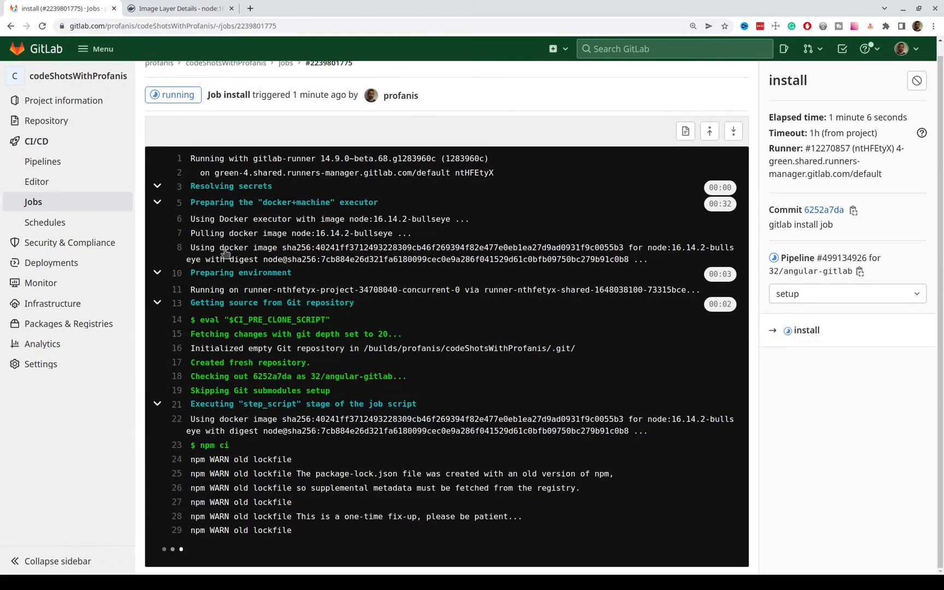
pyautogui.moveTo(433, 391)
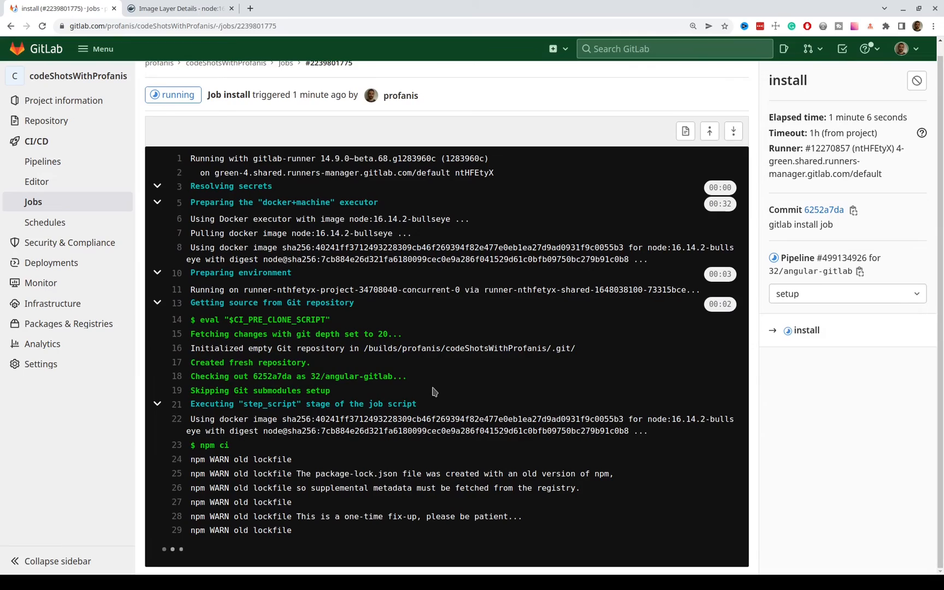
pyautogui.click(825, 258)
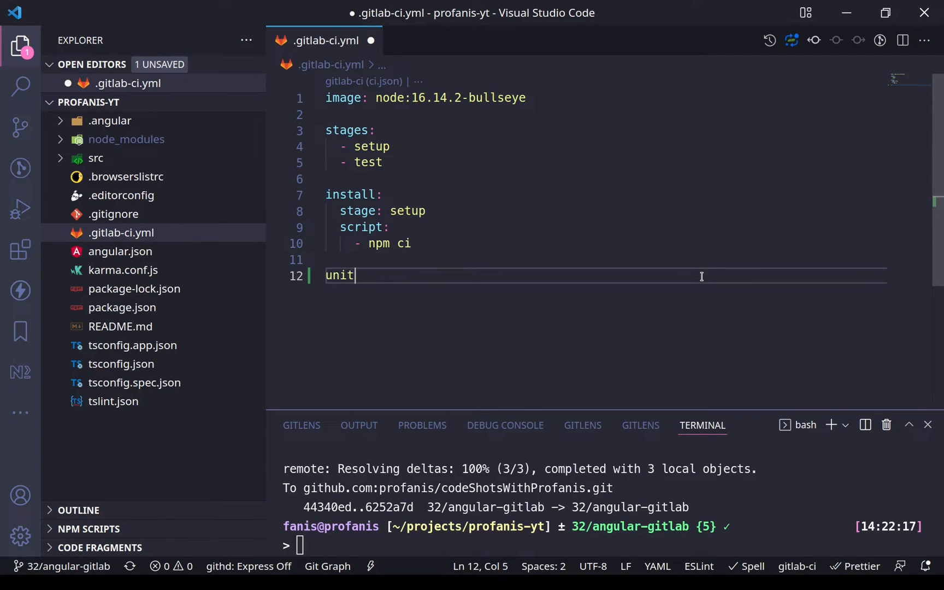
# Add a unit test job with a script running npm run test, inserting '- npm ci' above it.
pyautogui.write('test:')
pyautogui.write('stage: test')
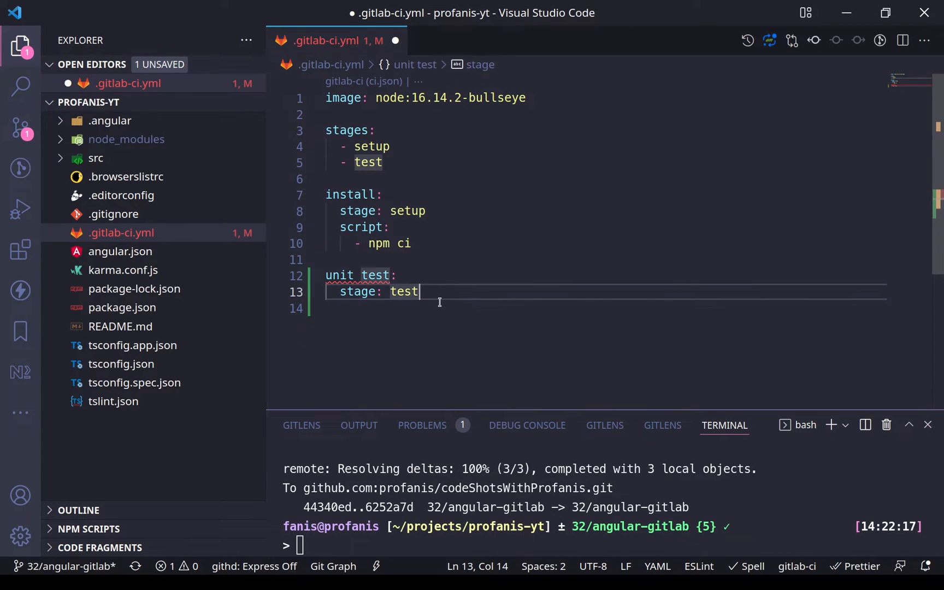
pyautogui.write('script:')
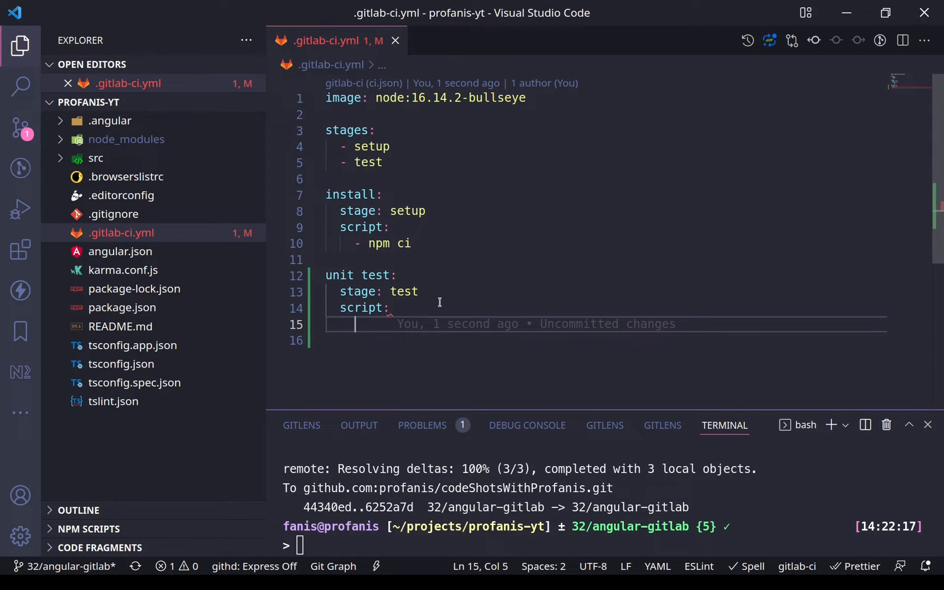
pyautogui.write('npm run test')
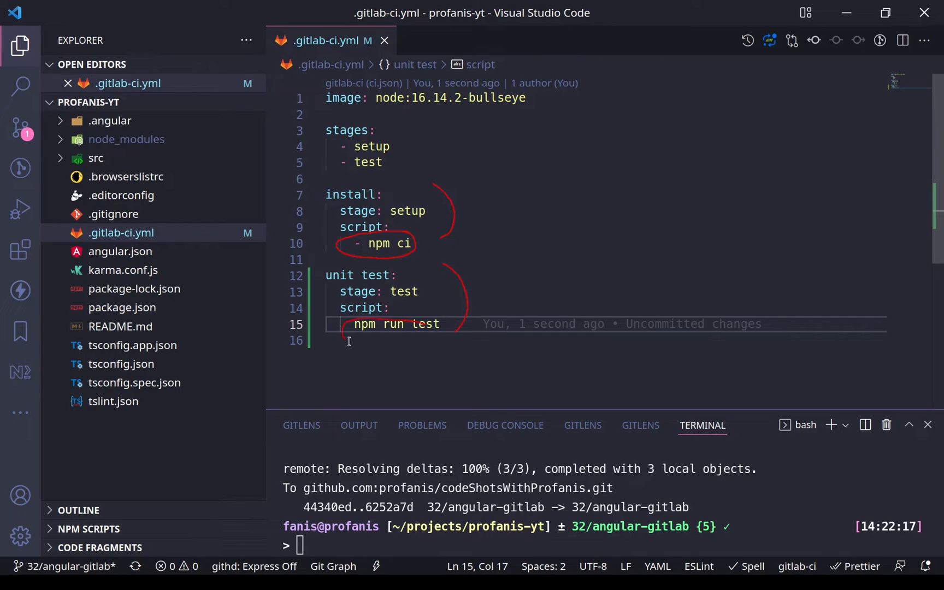
pyautogui.click(449, 324)
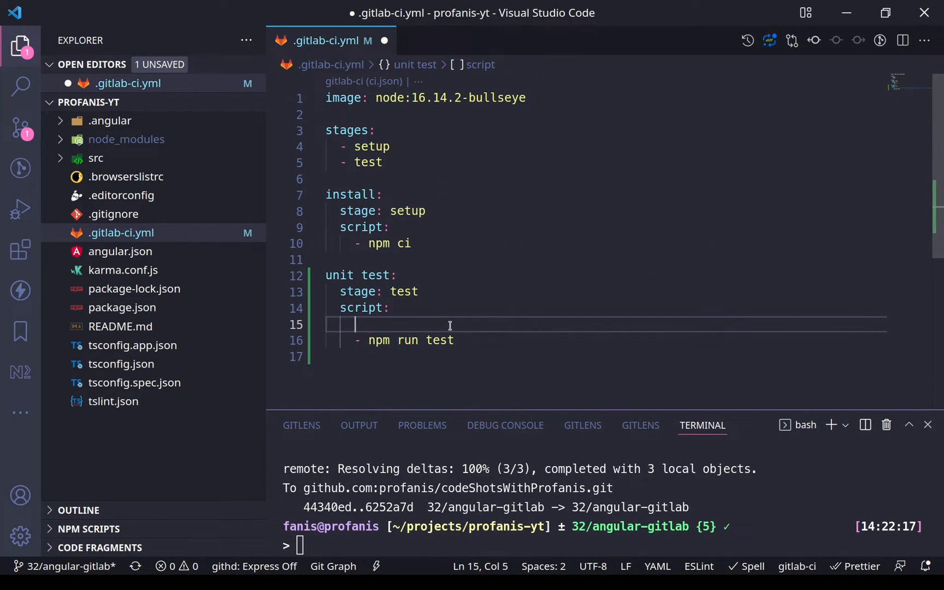
pyautogui.write('- npm ci')
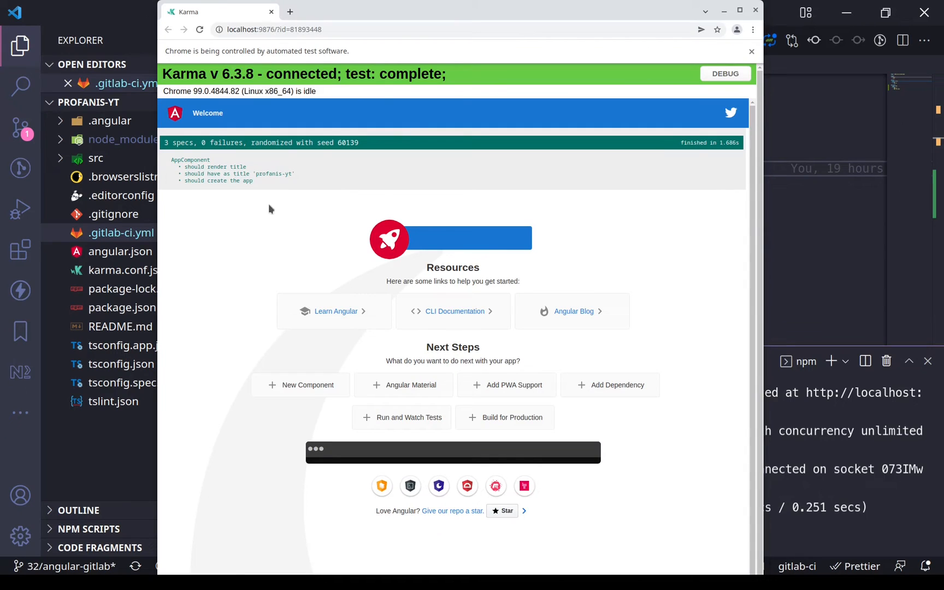
pyautogui.moveTo(259, 207)
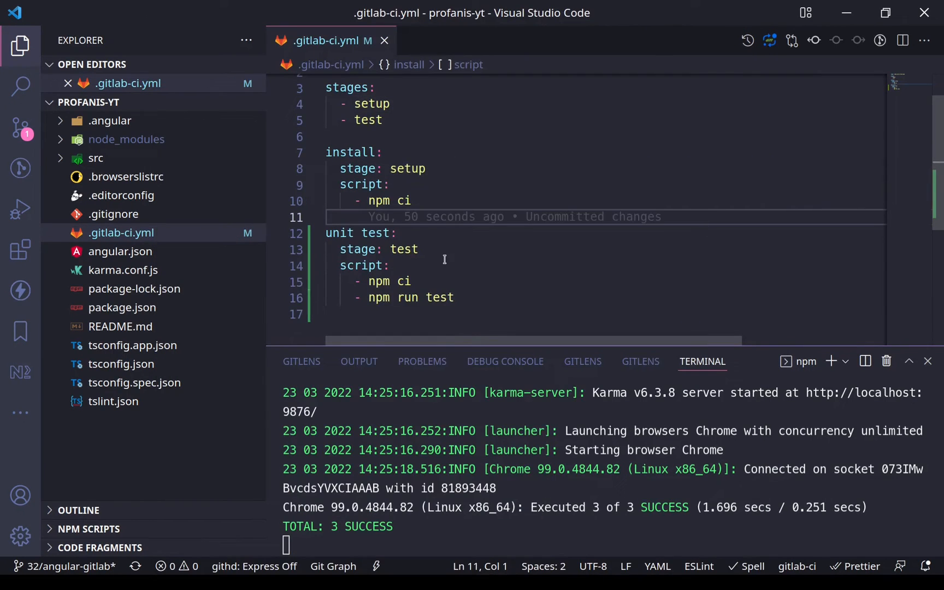
pyautogui.moveTo(464, 297)
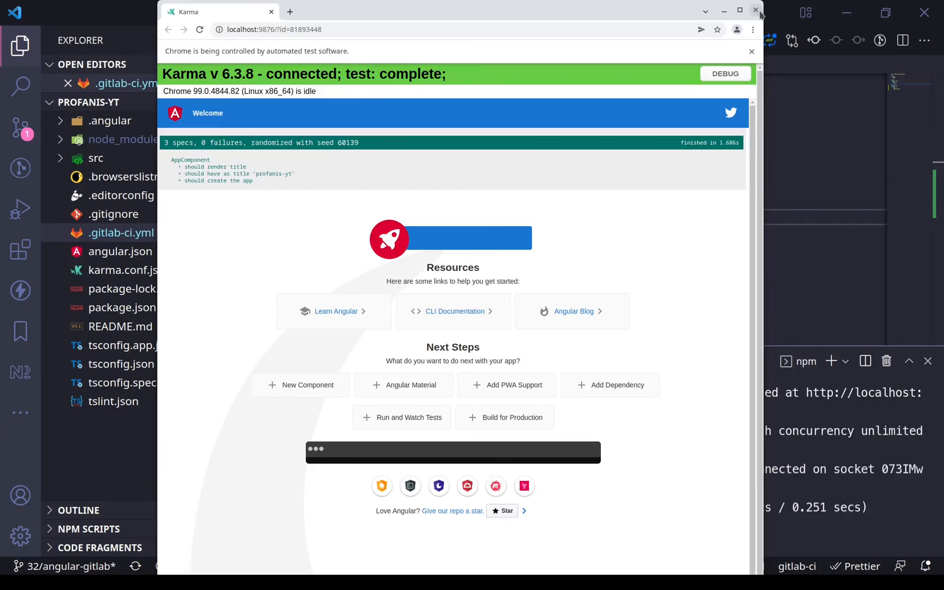
# Close the Karma Chrome window after the local run shows 3 passing specs.
pyautogui.click(756, 11)
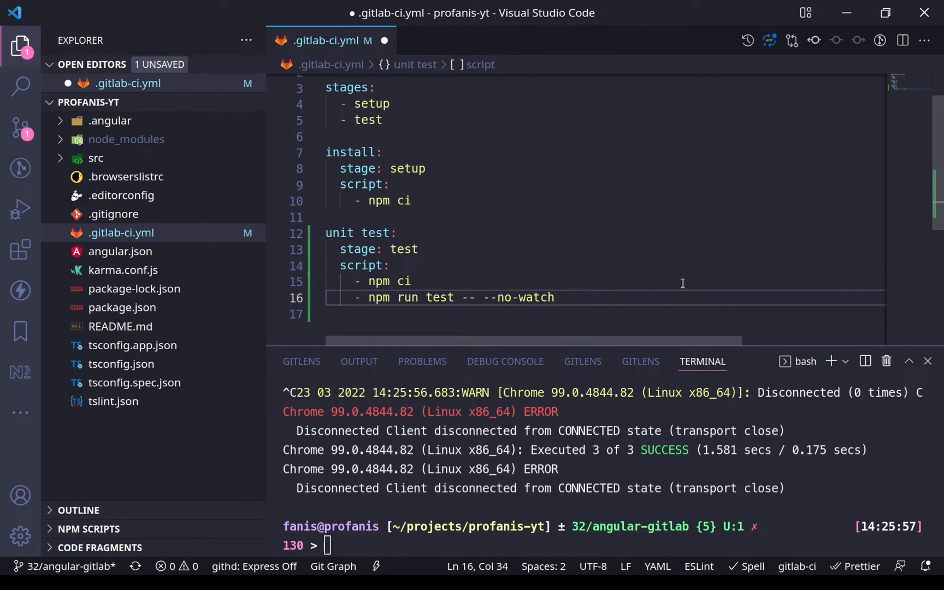
# Append '--browsers=' to the unit test command and save .gitlab-ci.yml.
pyautogui.write('--brow')
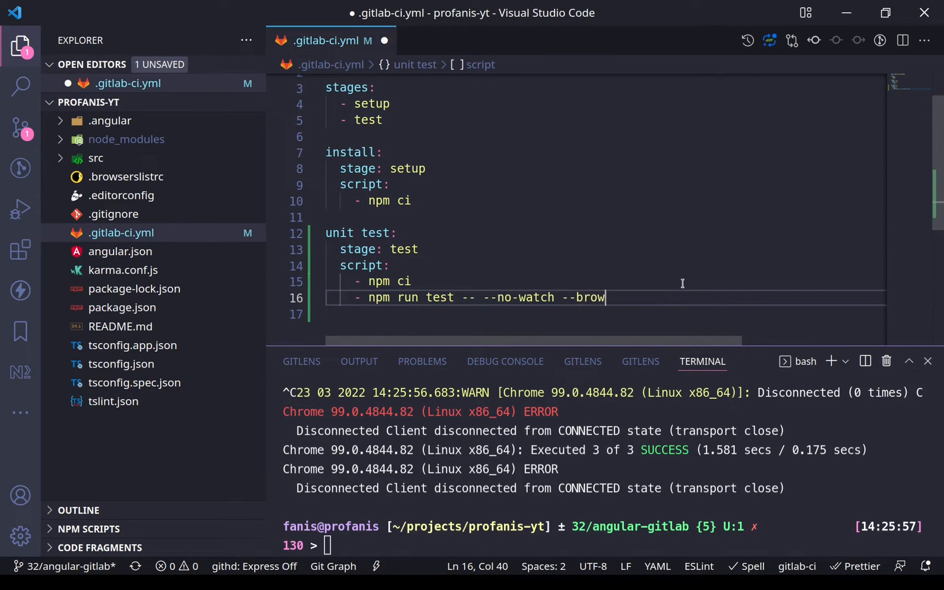
pyautogui.write('sers')
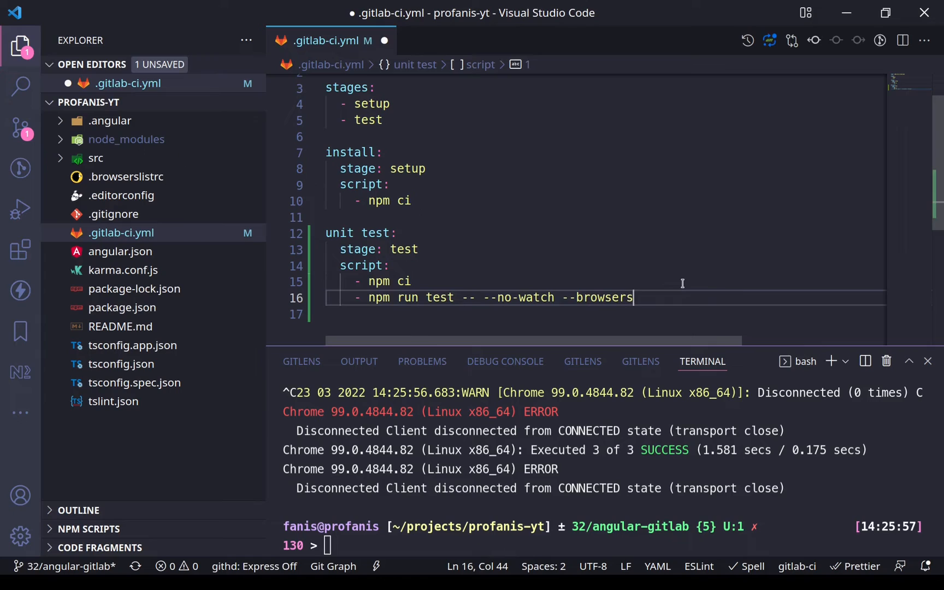
pyautogui.press('ctrl+s')
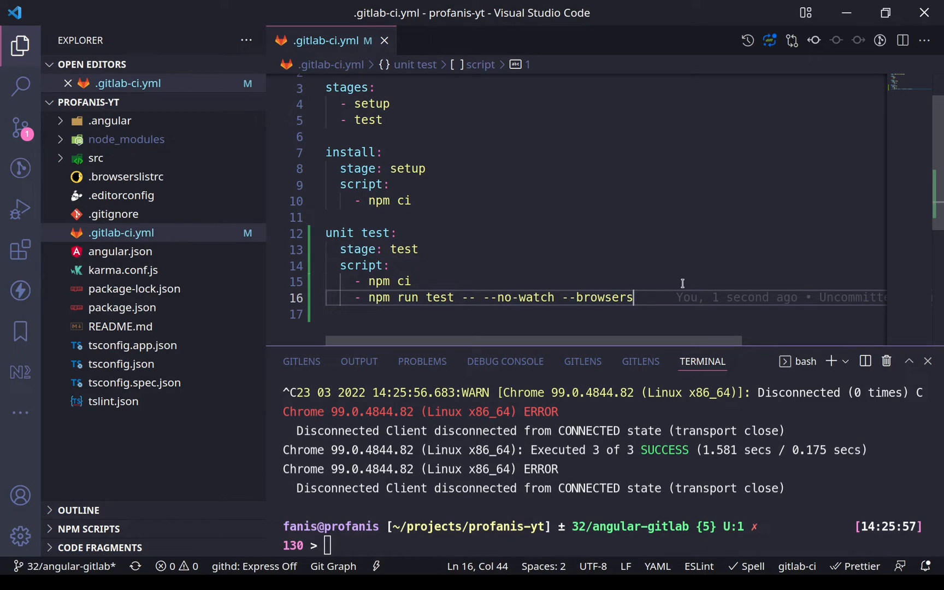
pyautogui.write('=')
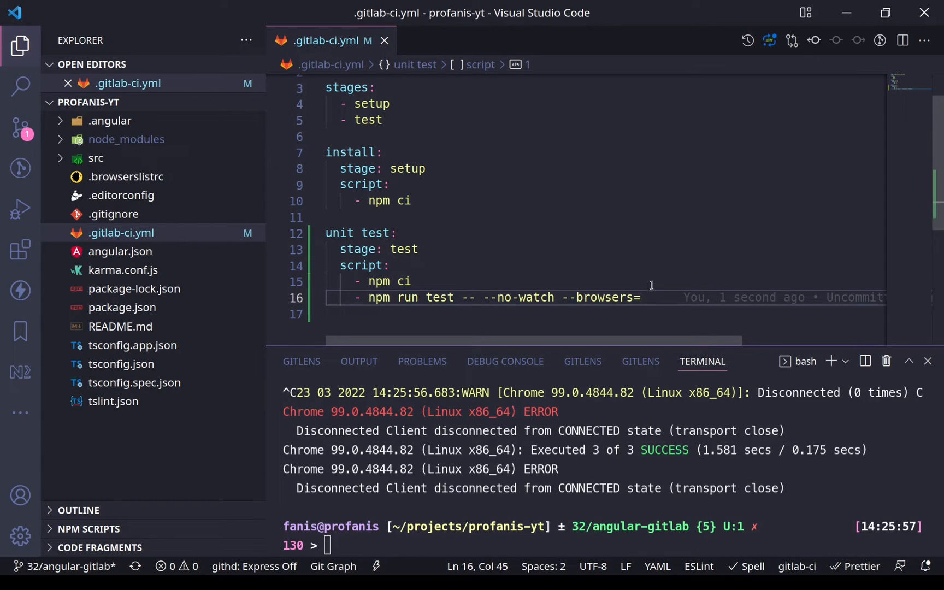
pyautogui.moveTo(238, 278)
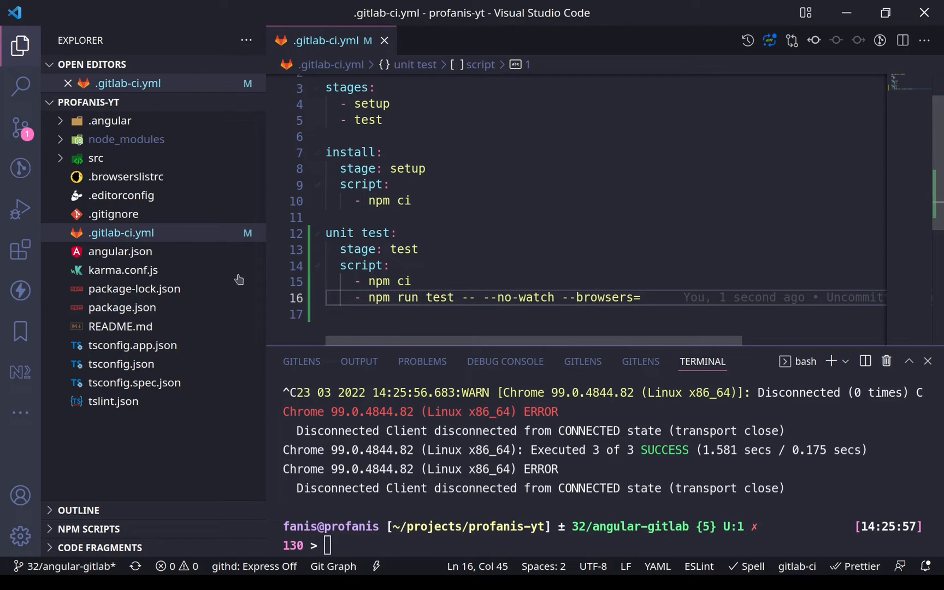
pyautogui.click(122, 270)
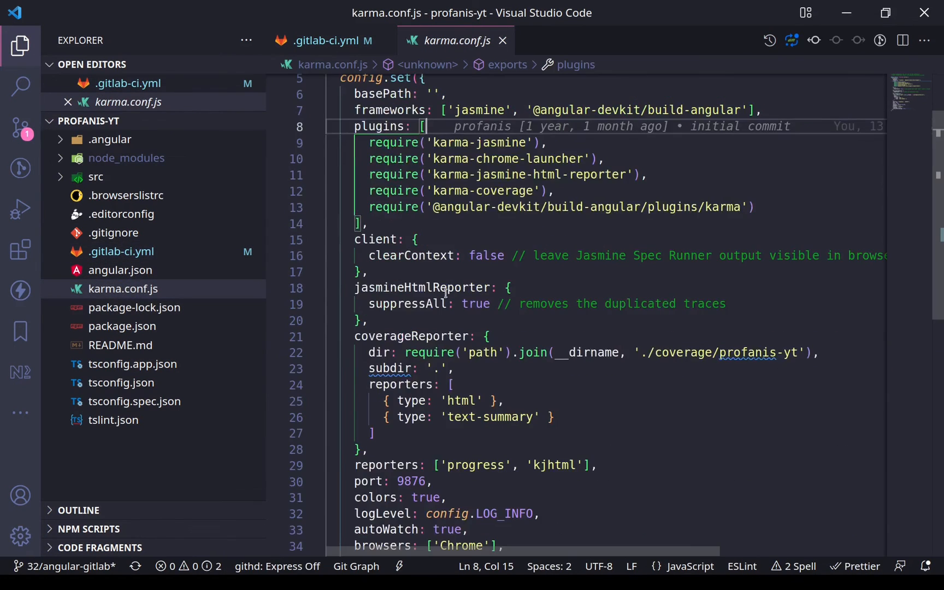
# Add ChromeHeadlessCI to the Karma browsers list and save the config.
pyautogui.scroll(-3)
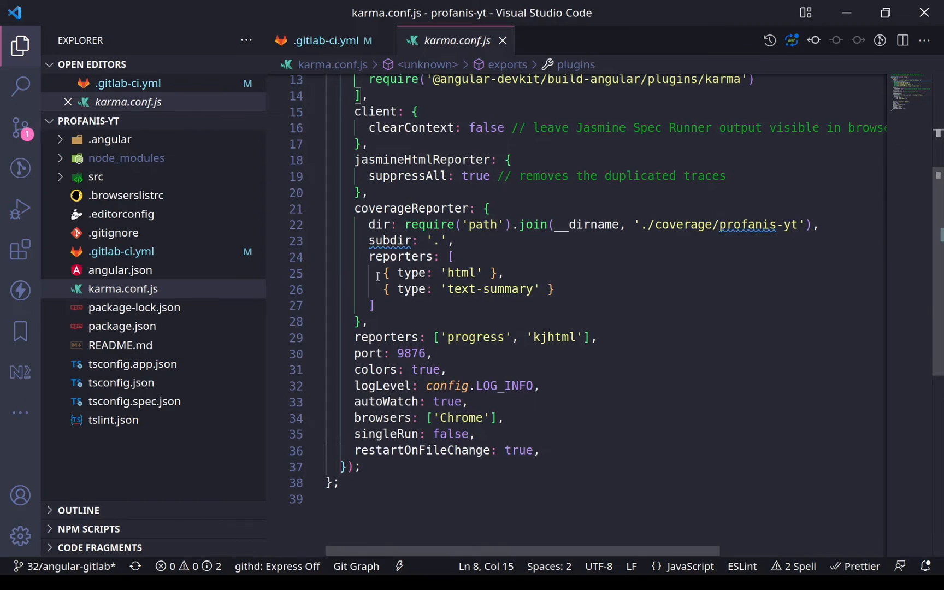
pyautogui.write(', "ChromeHeadlessCI"')
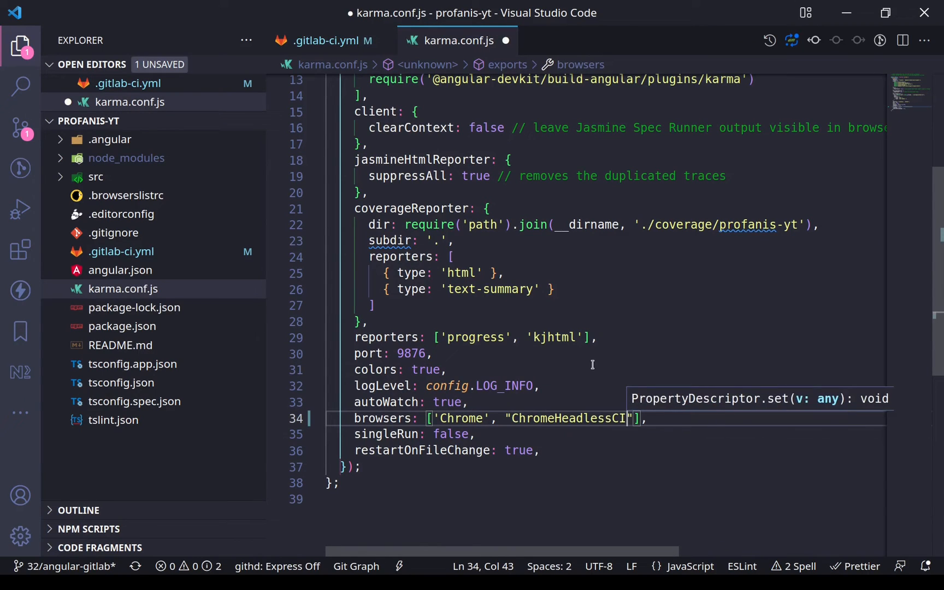
pyautogui.press('ctrl+s')
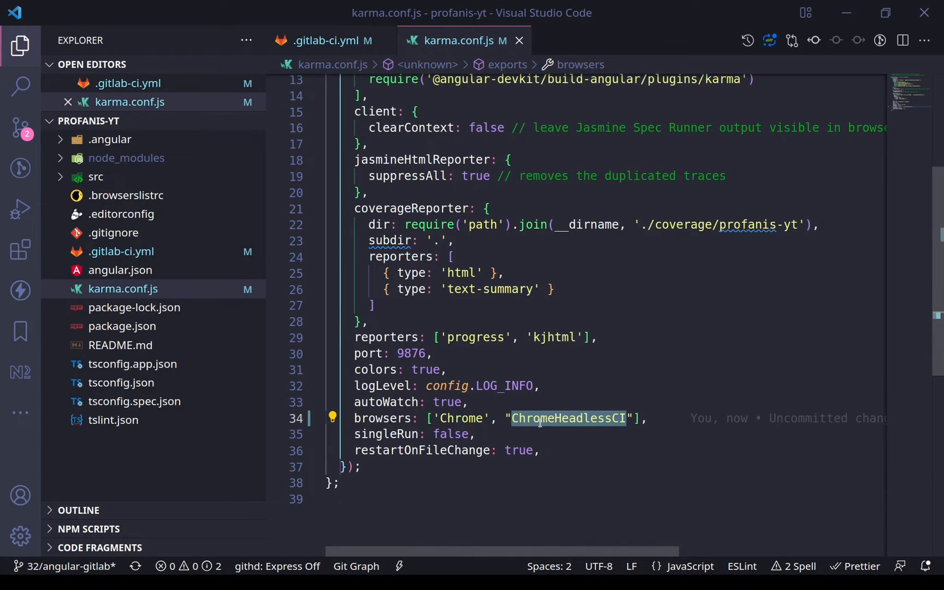
# Define a ChromeHeadlessCI custom launcher based on ChromeHeadless with the --no-sandbox flag.
pyautogui.click(547, 418)
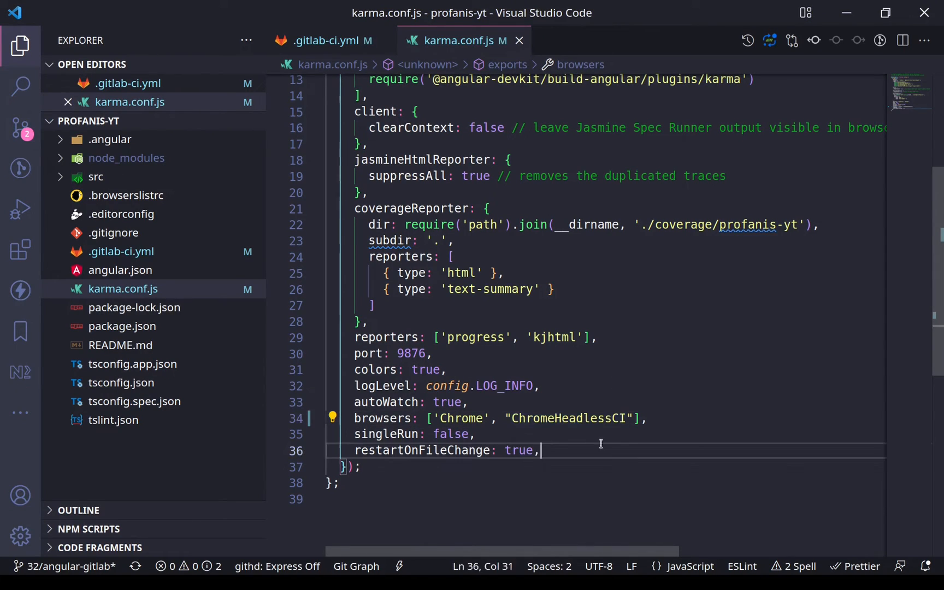
pyautogui.write('customLaunchers')
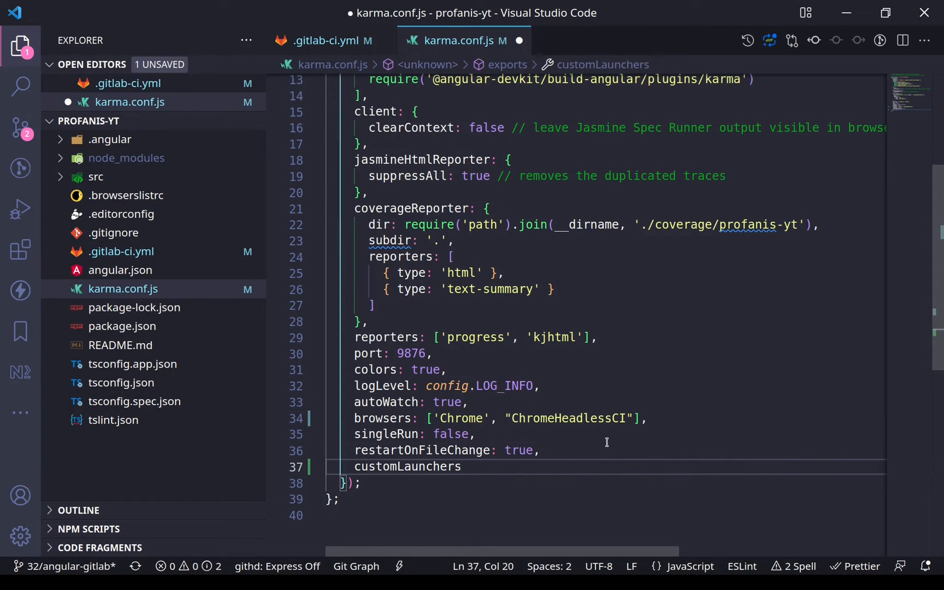
pyautogui.write(': {')
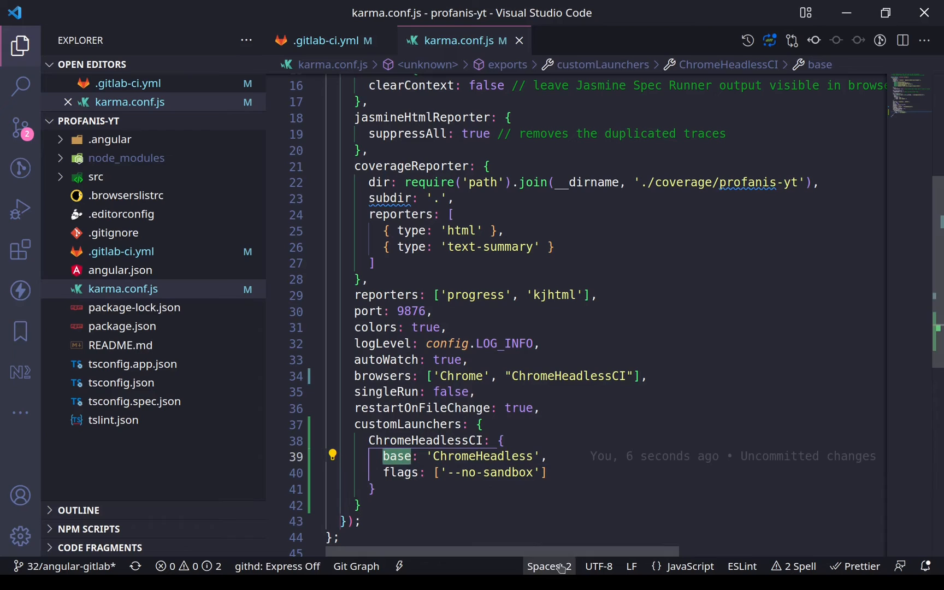
pyautogui.click(407, 424)
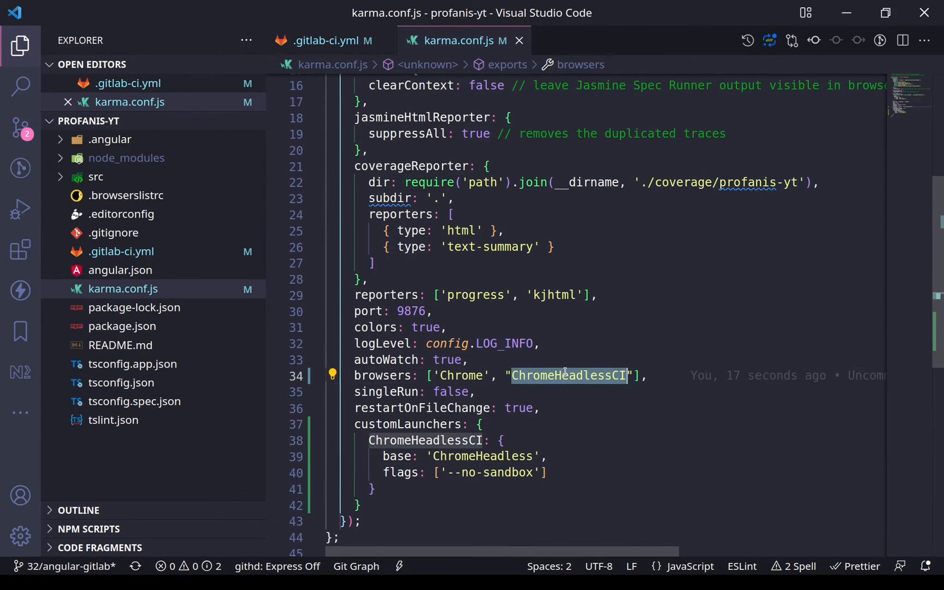
pyautogui.click(323, 41)
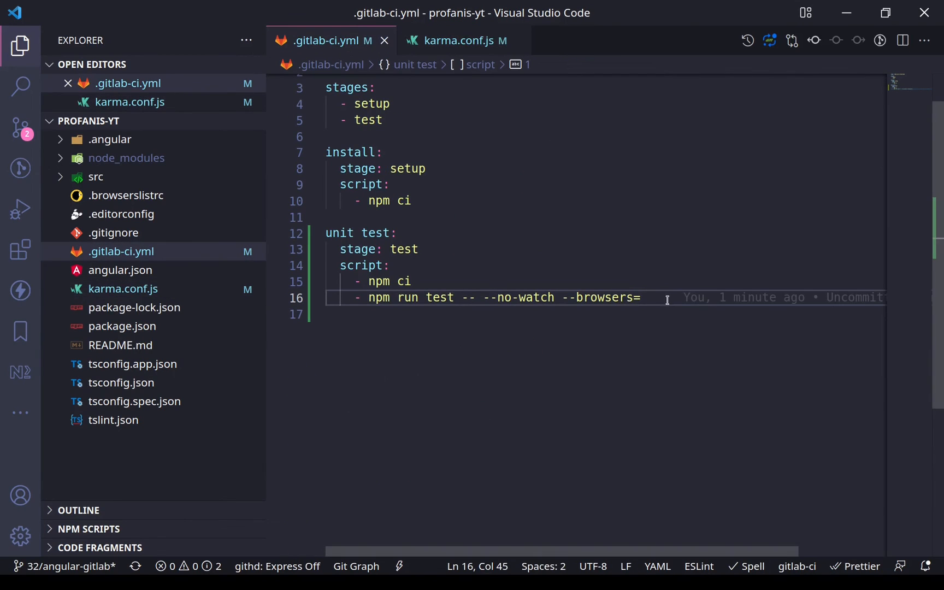
# Append --browsers=ChromeHeadlessCI to the unit test job's npm run test command.
pyautogui.write('ChromeHeadlessCI')
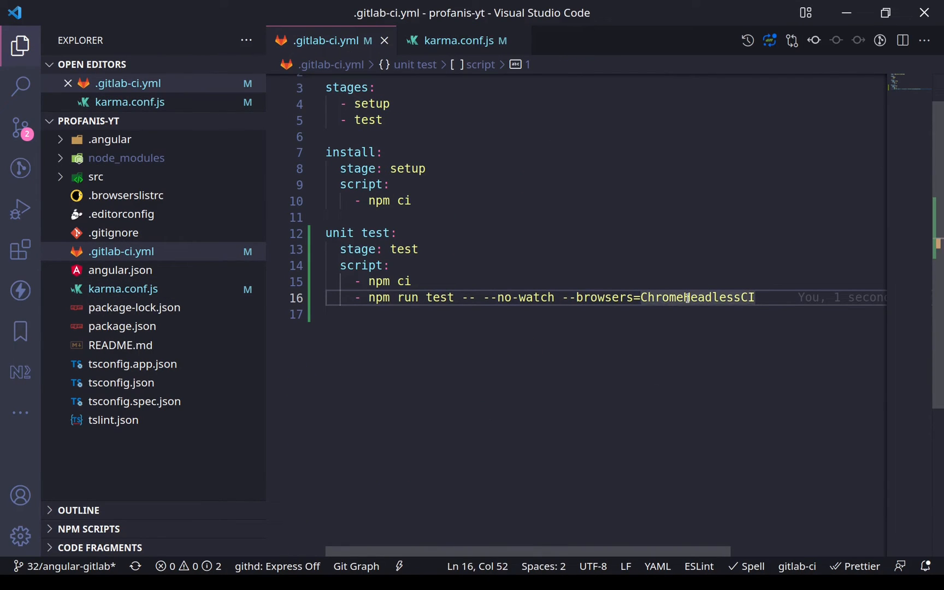
pyautogui.scroll(3)
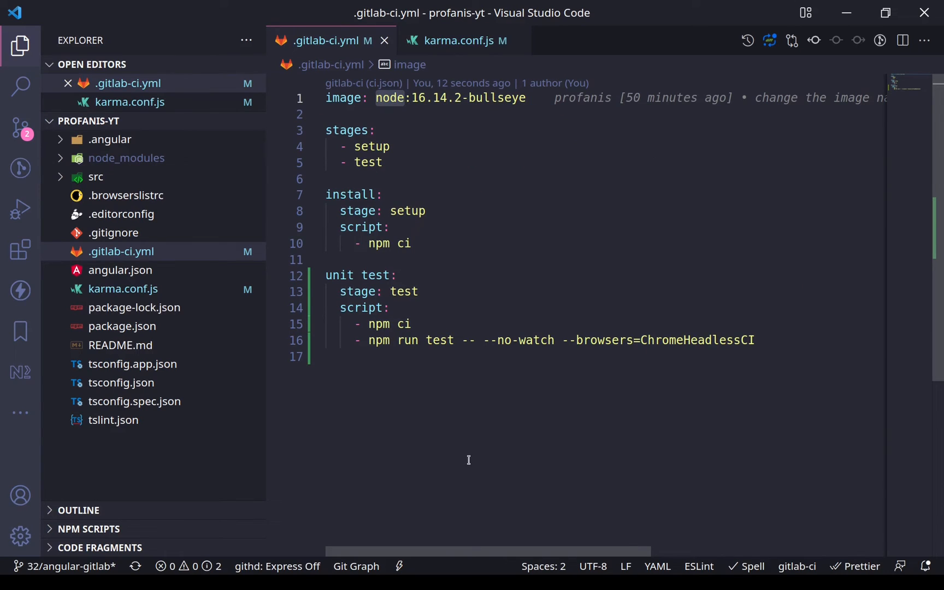
pyautogui.moveTo(431, 379)
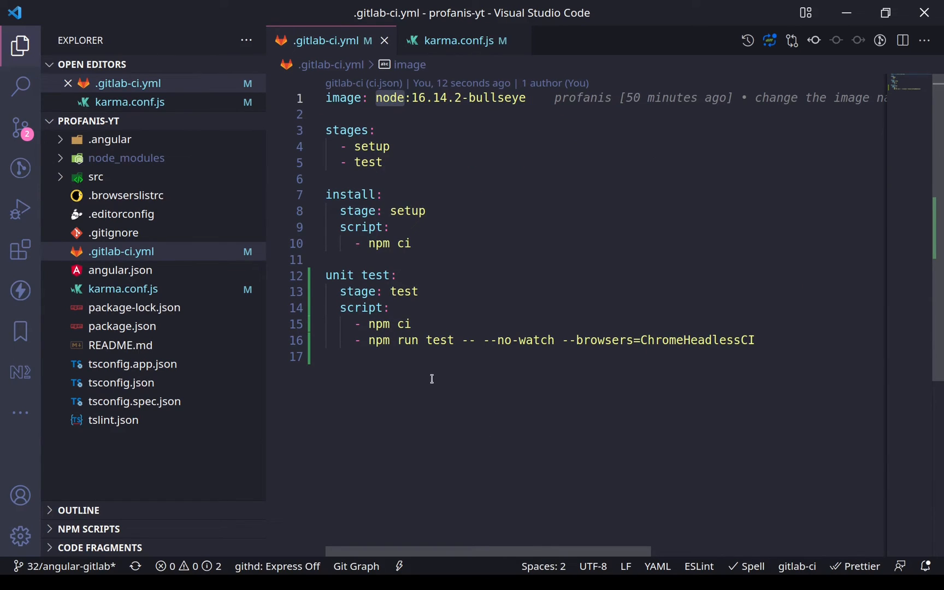
pyautogui.moveTo(425, 293)
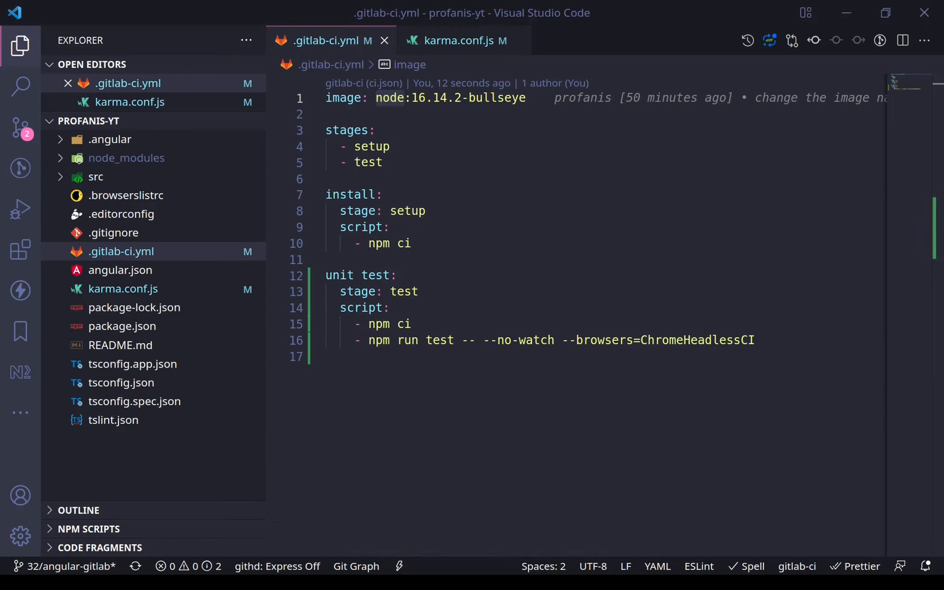
# Add a before_script: apt-get update, wget and apt install Chrome .deb, export CHROME_BIN=/usr/bin/google-chrome.
pyautogui.write('before_script')
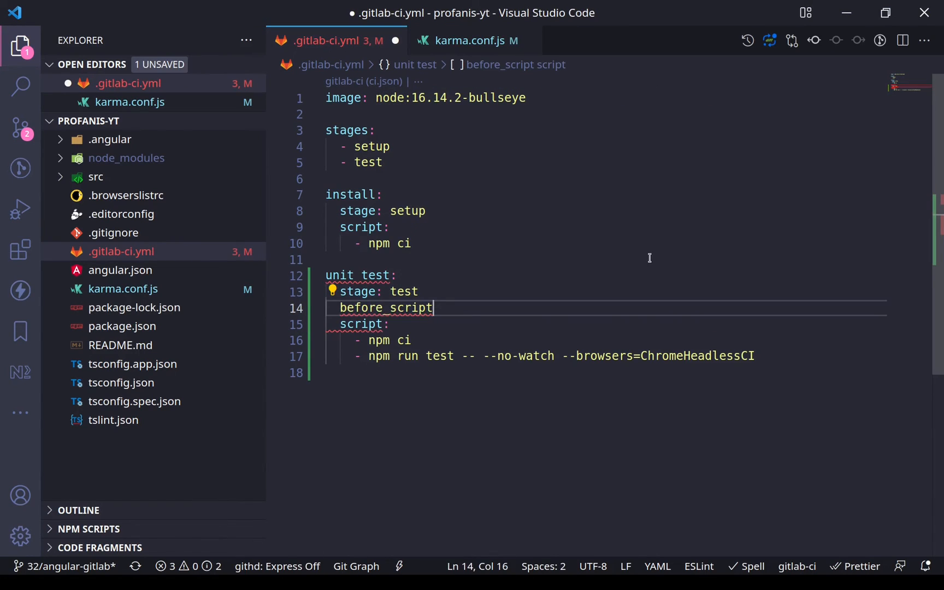
pyautogui.press('Enter')
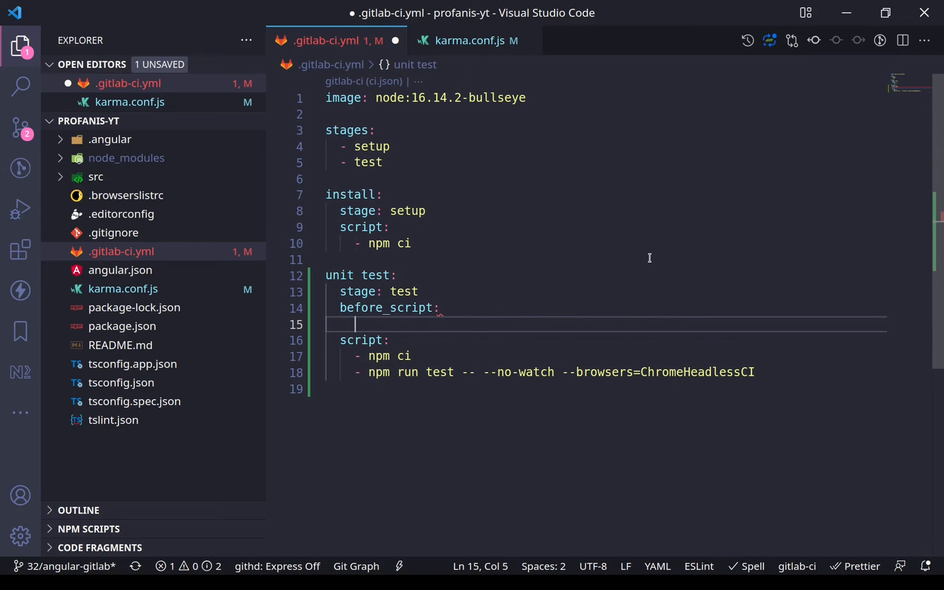
pyautogui.press('ctrl+s')
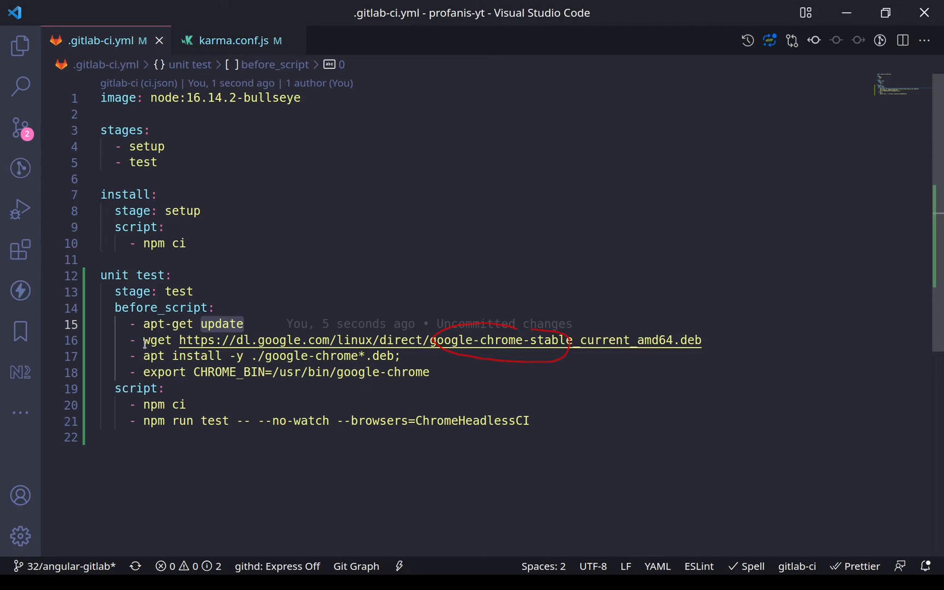
pyautogui.click(391, 356)
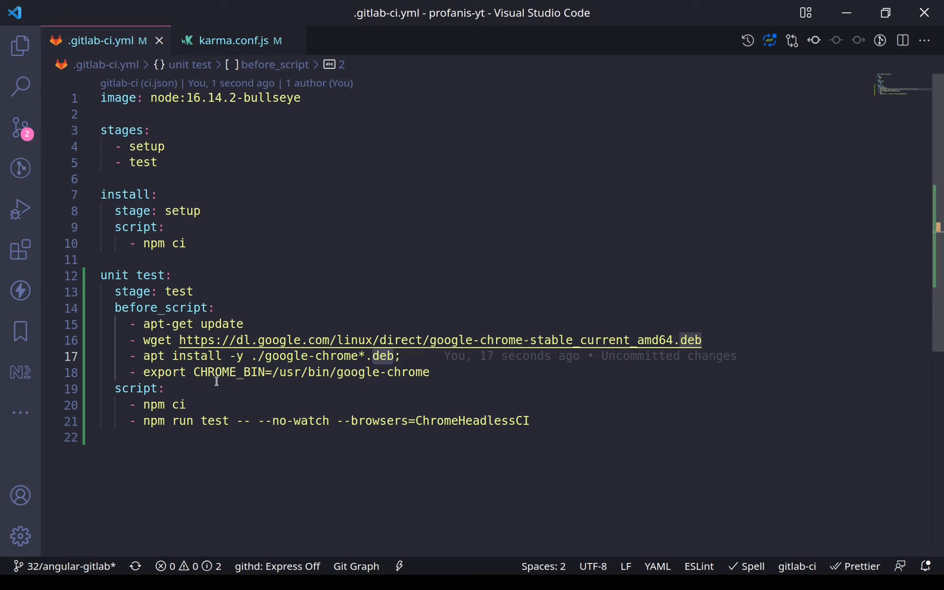
pyautogui.click(267, 372)
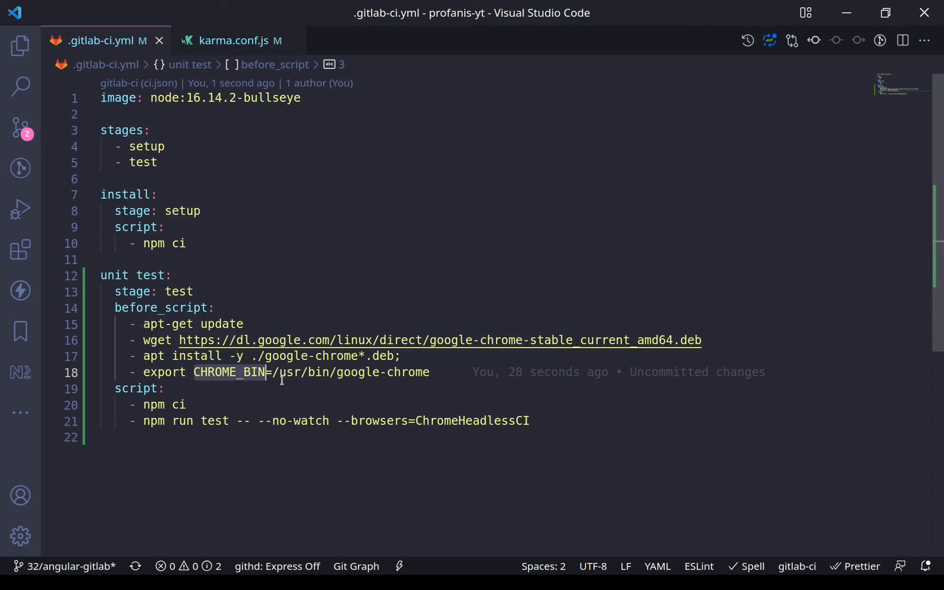
pyautogui.click(358, 373)
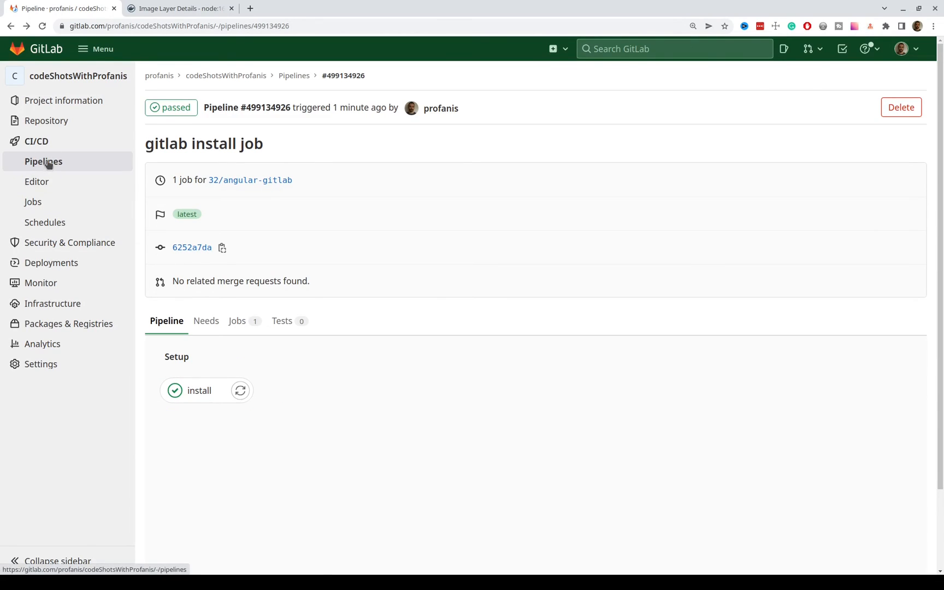
# Open the running 'unit test job in ci' pipeline from Pipelines, then its unit test job log.
pyautogui.click(43, 161)
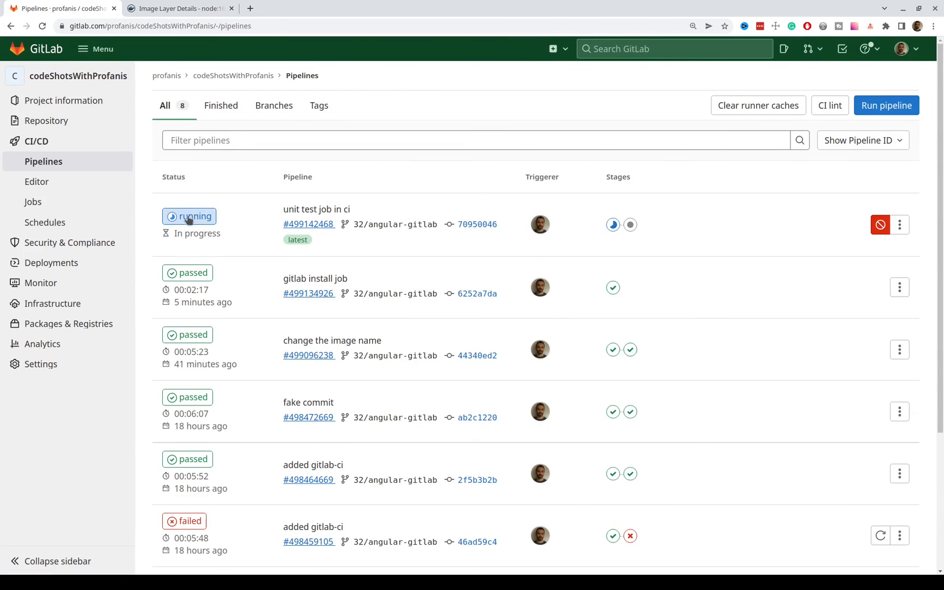
pyautogui.moveTo(199, 218)
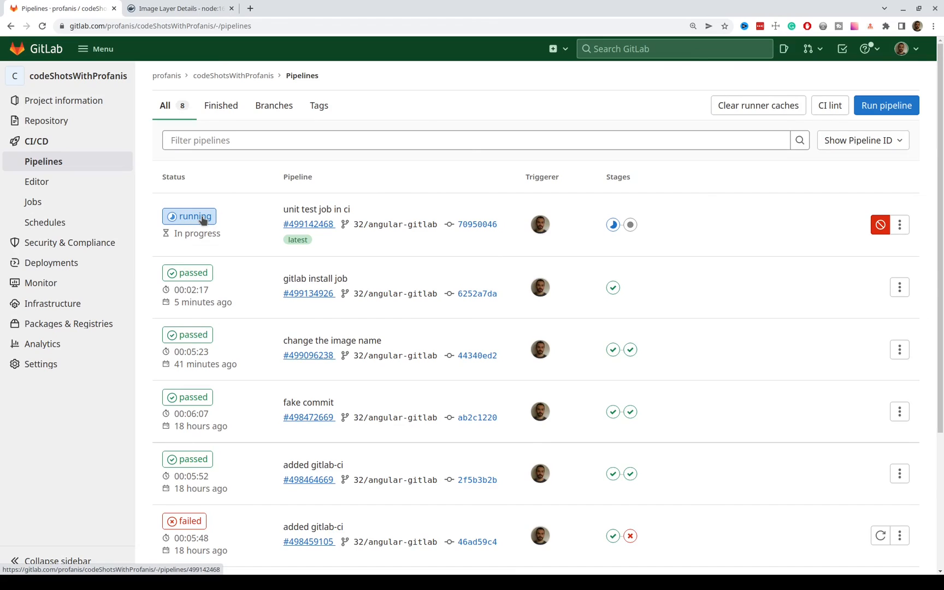
pyautogui.click(308, 224)
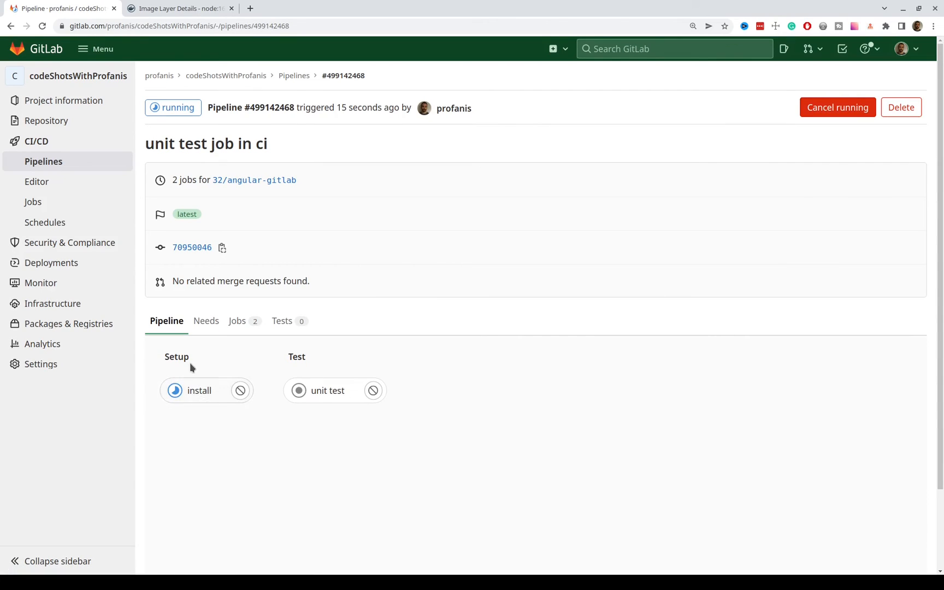
pyautogui.moveTo(327, 390)
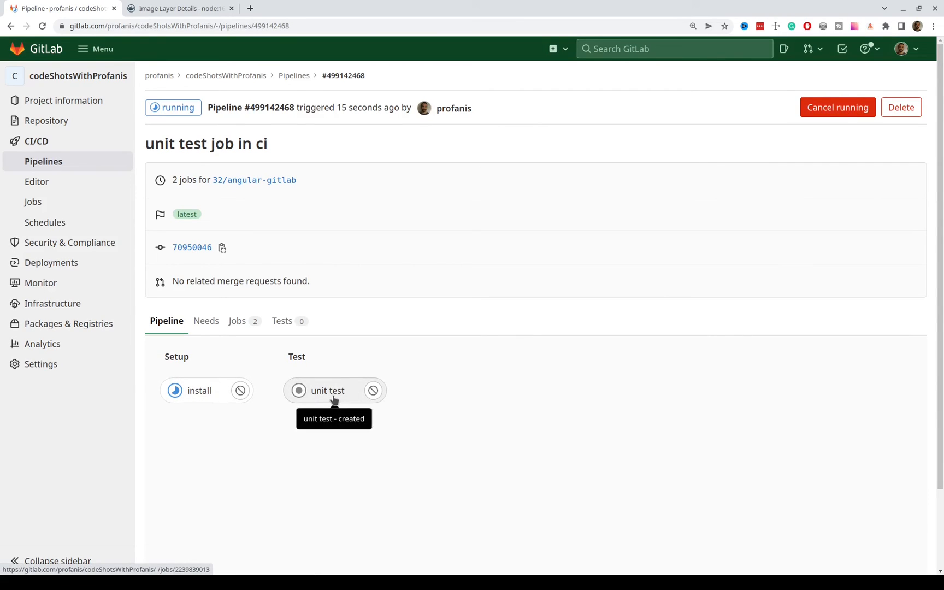
pyautogui.moveTo(312, 432)
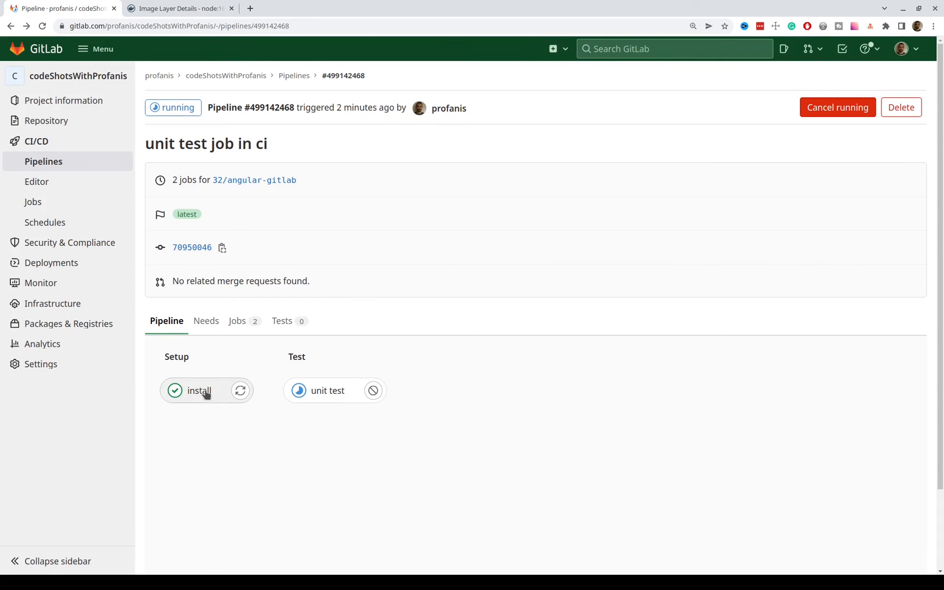
pyautogui.moveTo(327, 390)
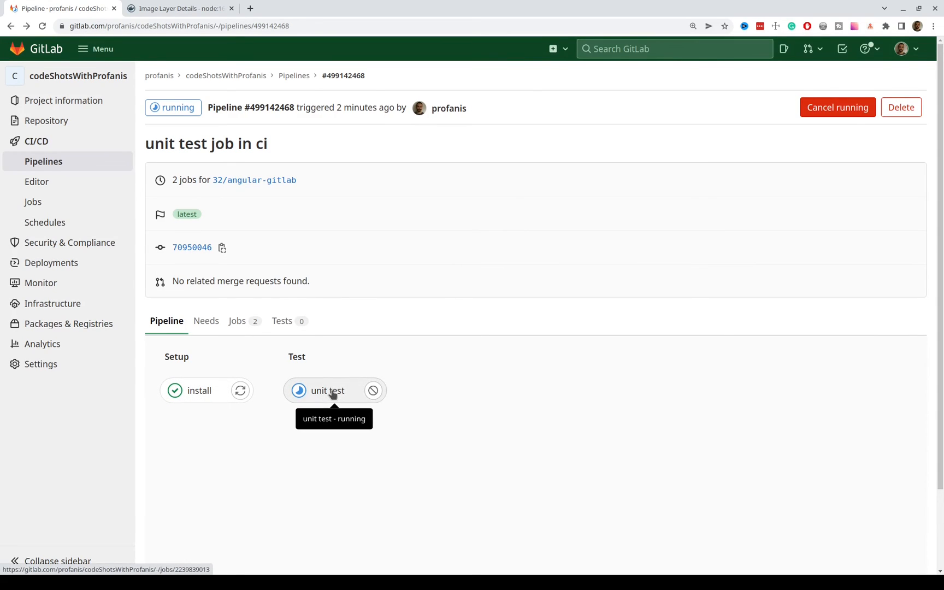
pyautogui.click(328, 390)
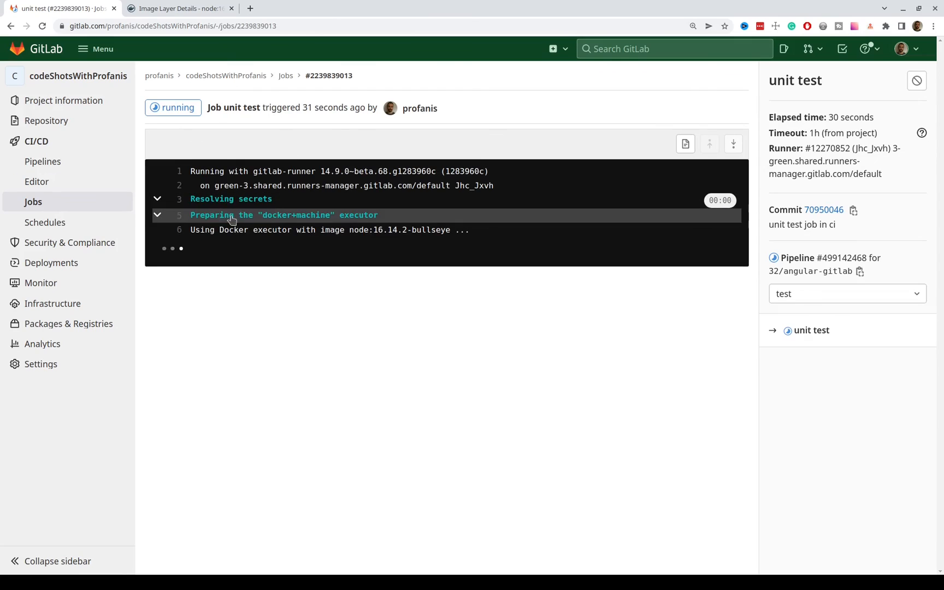
pyautogui.moveTo(194, 239)
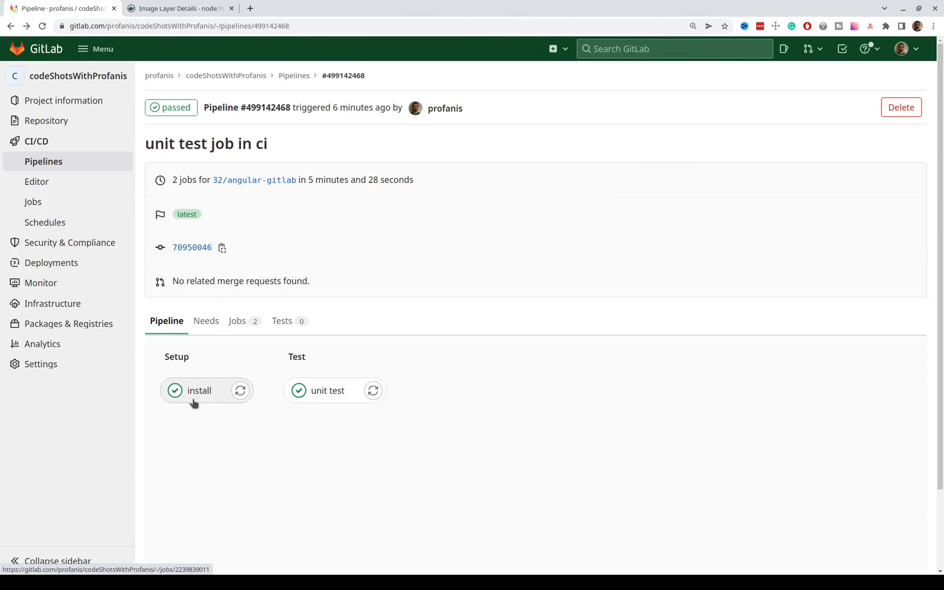
pyautogui.moveTo(327, 390)
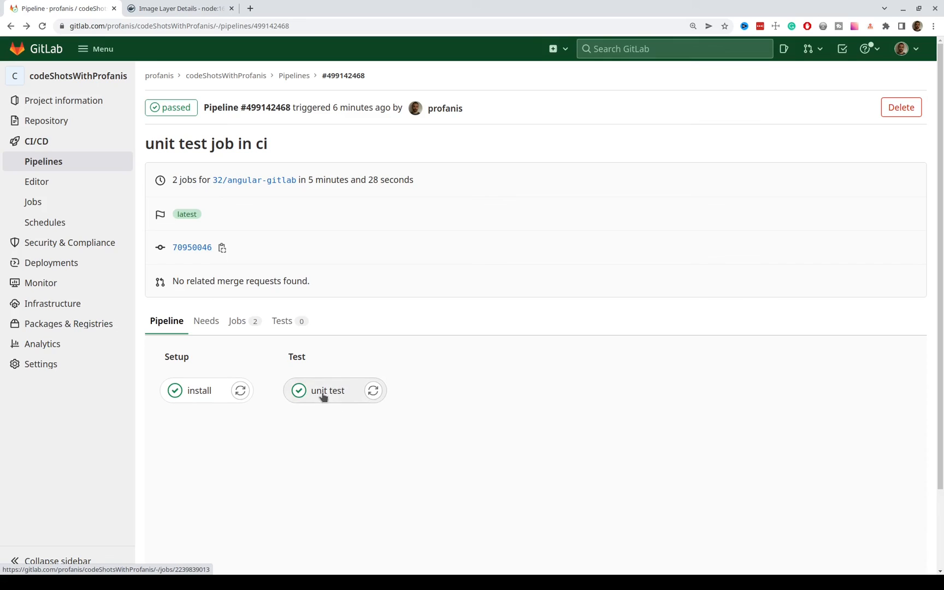
pyautogui.moveTo(551, 405)
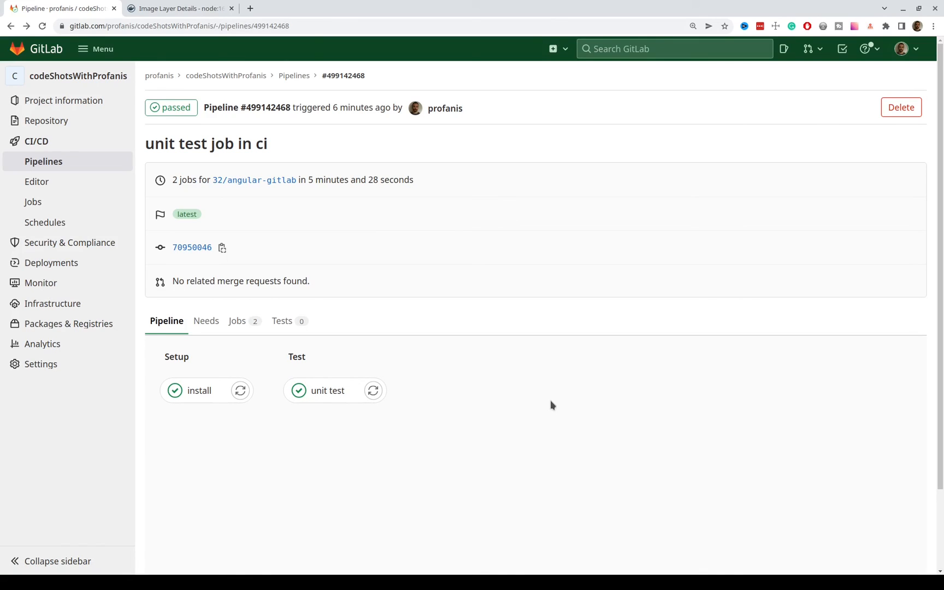
pyautogui.moveTo(560, 401)
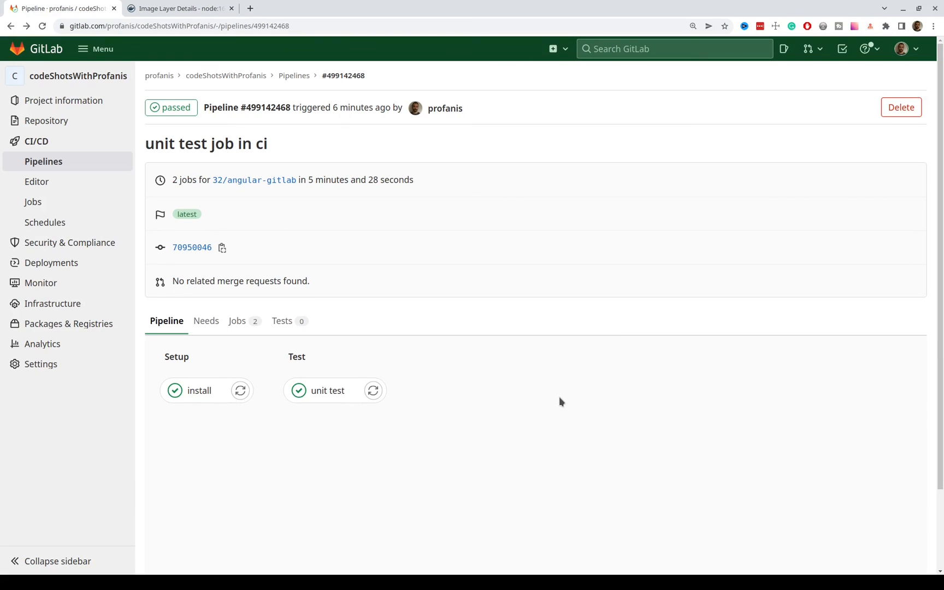